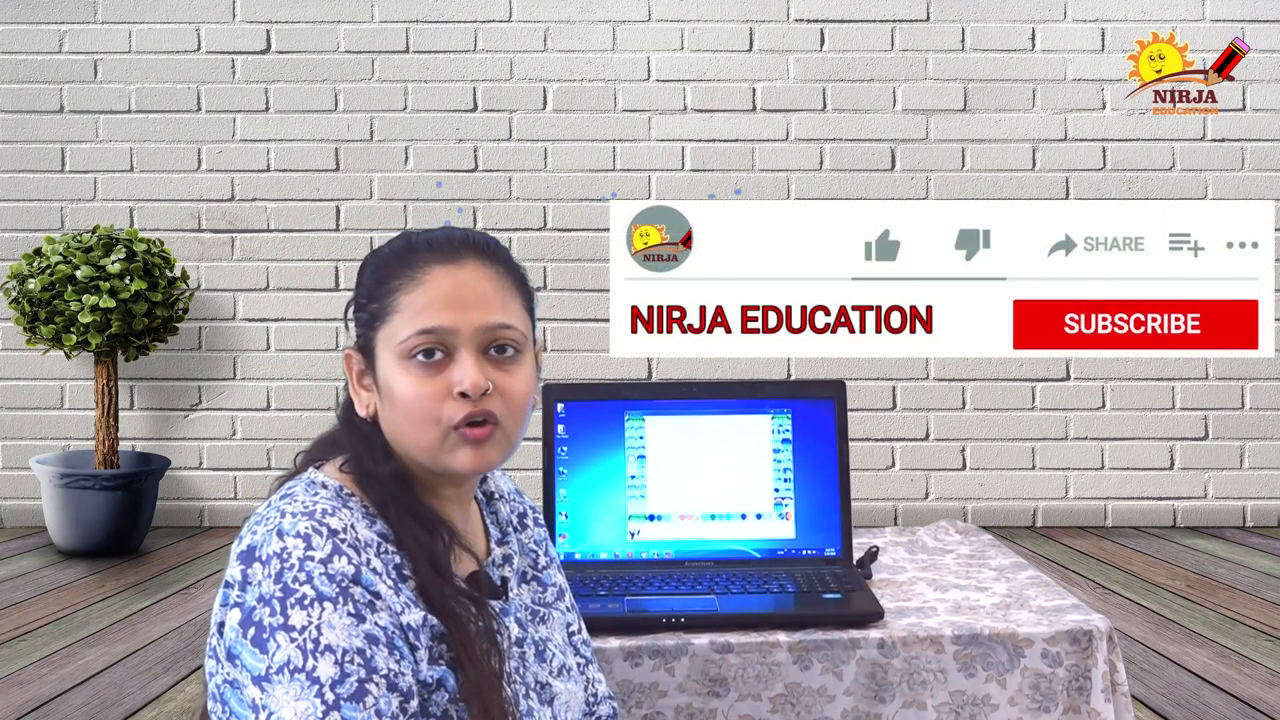
Lay small Bricks in rows across the canvas top and a rough ring on the left
left_click(1134, 324)
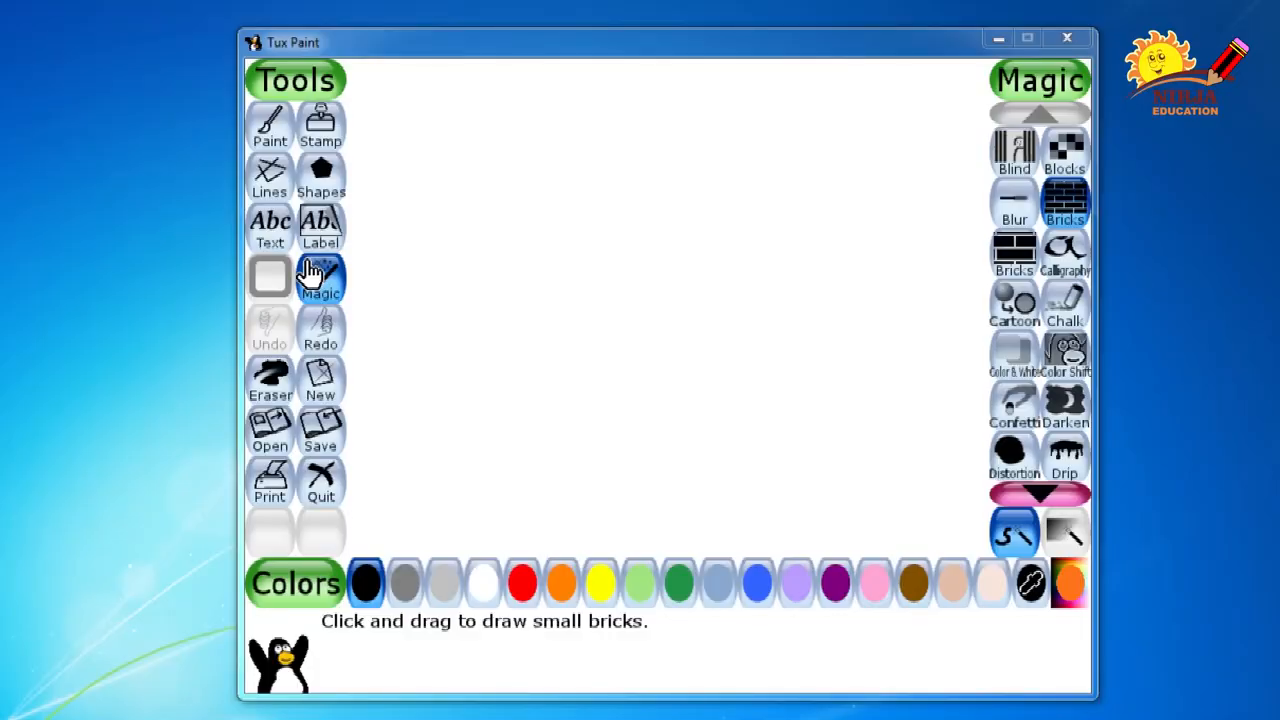
left_click(321, 277)
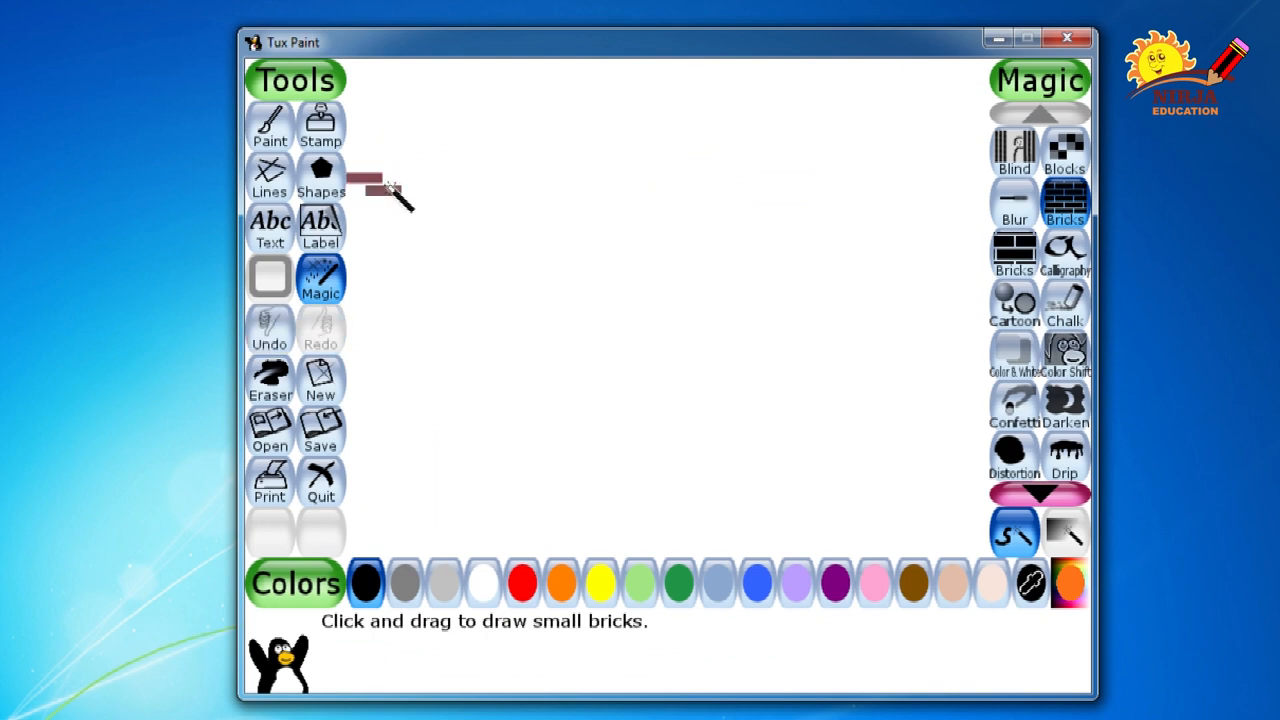
left_click_drag(380, 180, 470, 180)
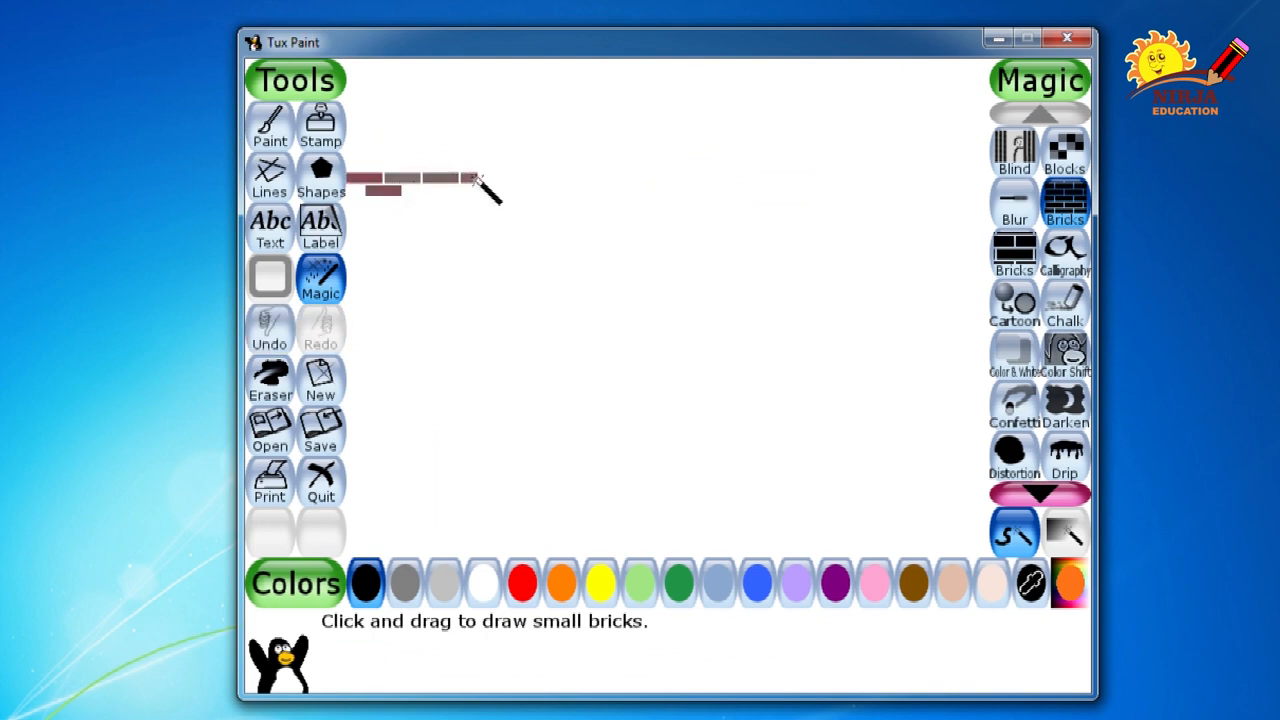
left_click_drag(470, 180, 635, 185)
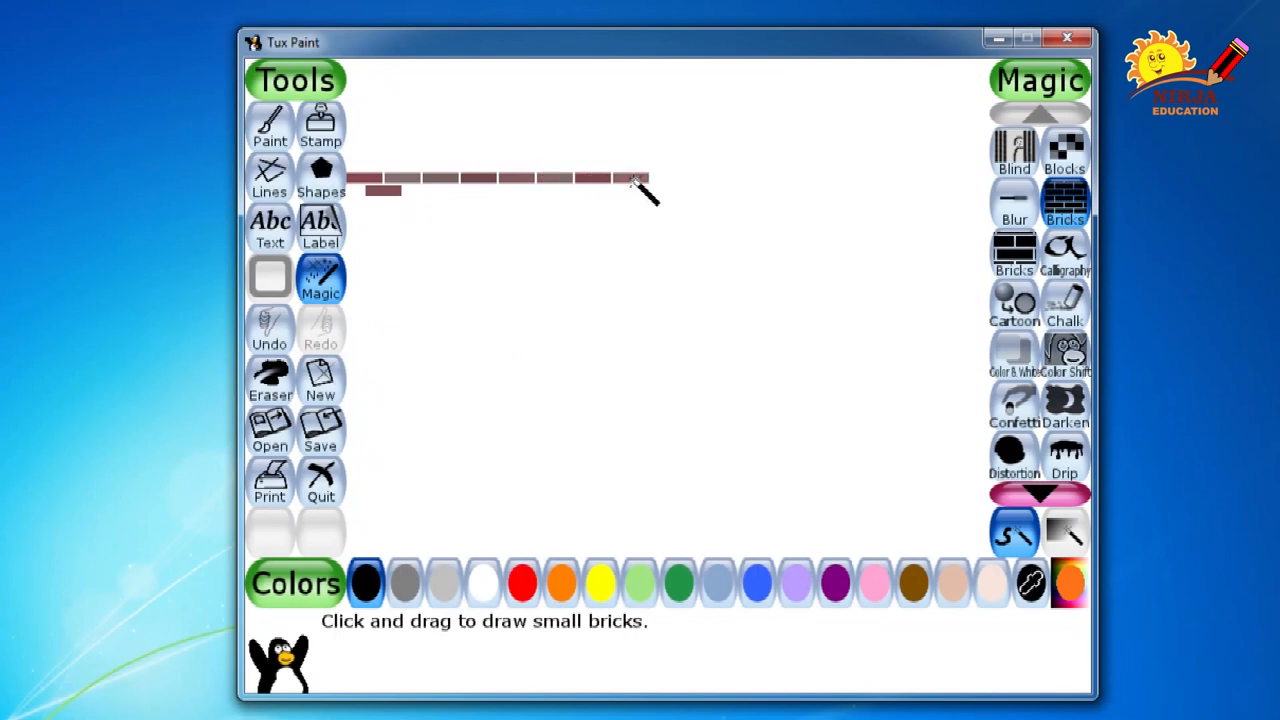
left_click_drag(635, 180, 750, 180)
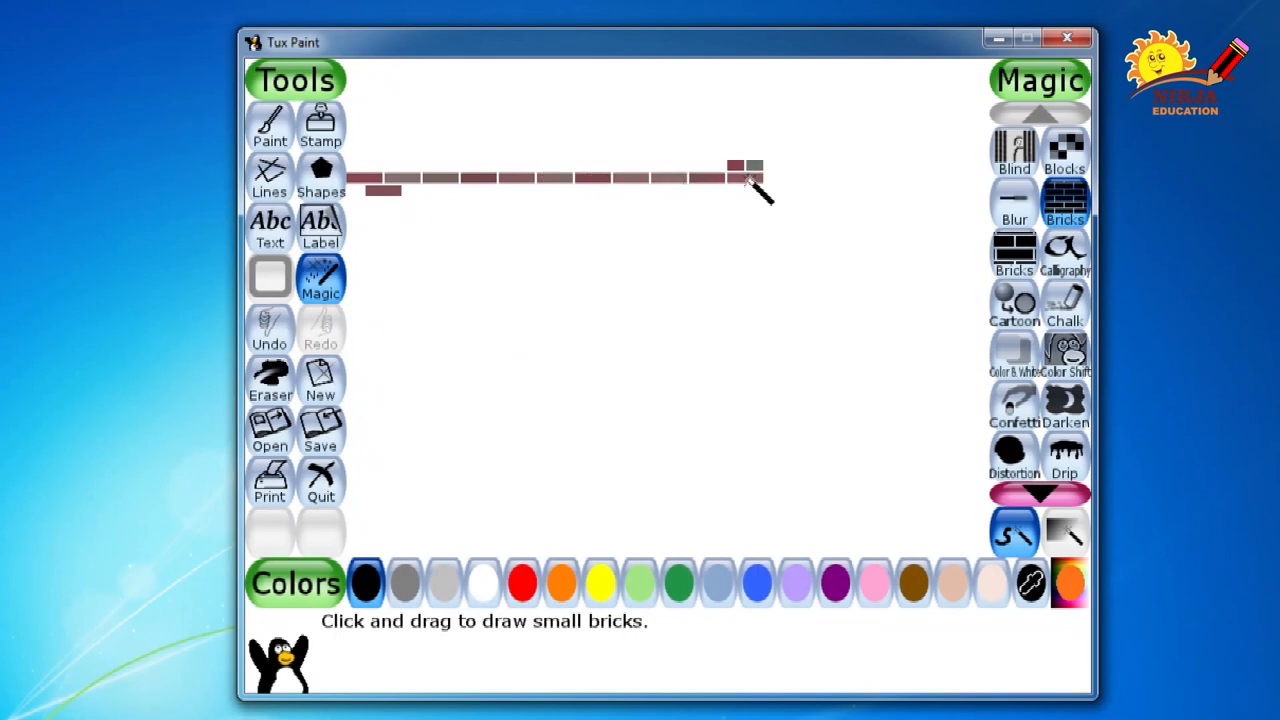
left_click_drag(750, 178, 955, 178)
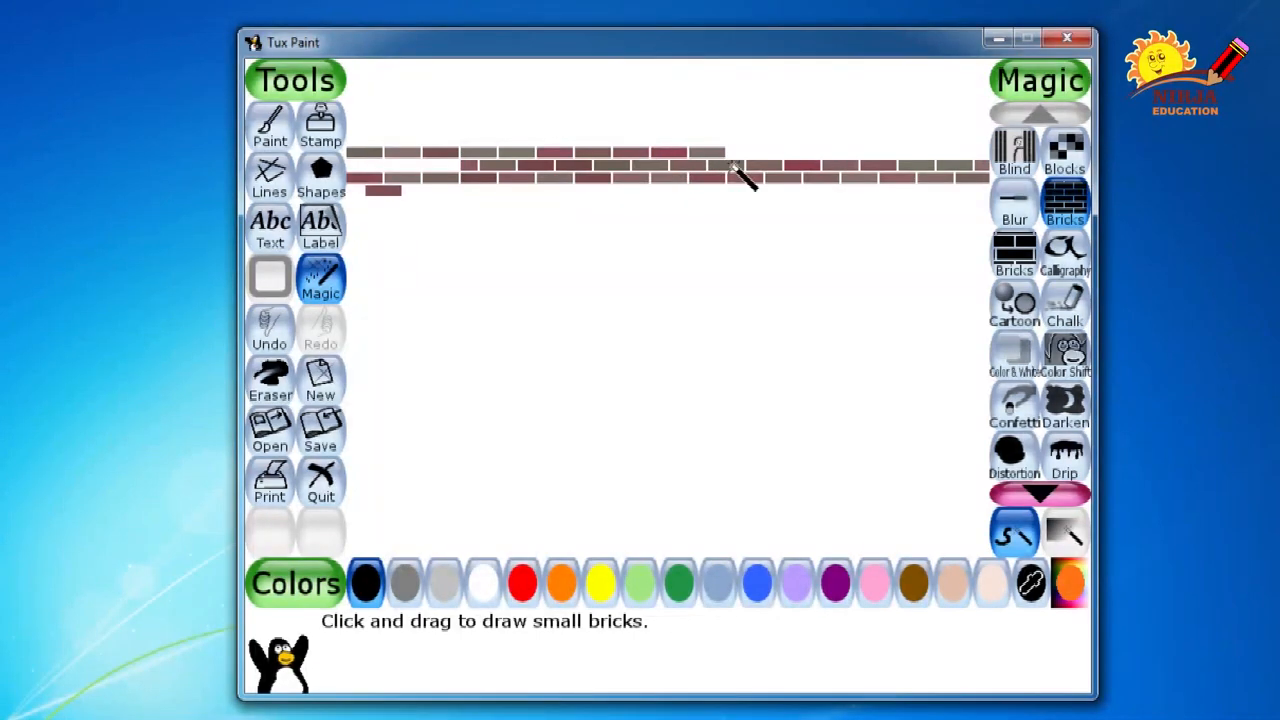
left_click_drag(735, 175, 855, 175)
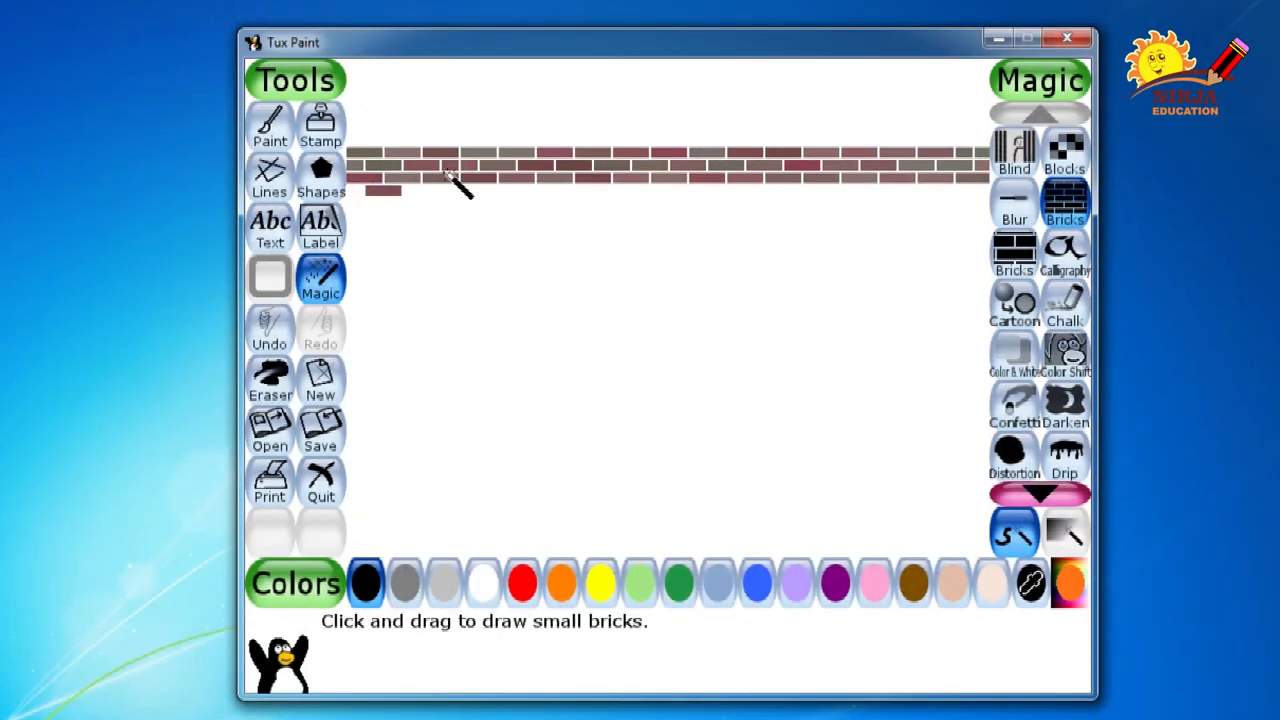
left_click_drag(450, 185, 560, 400)
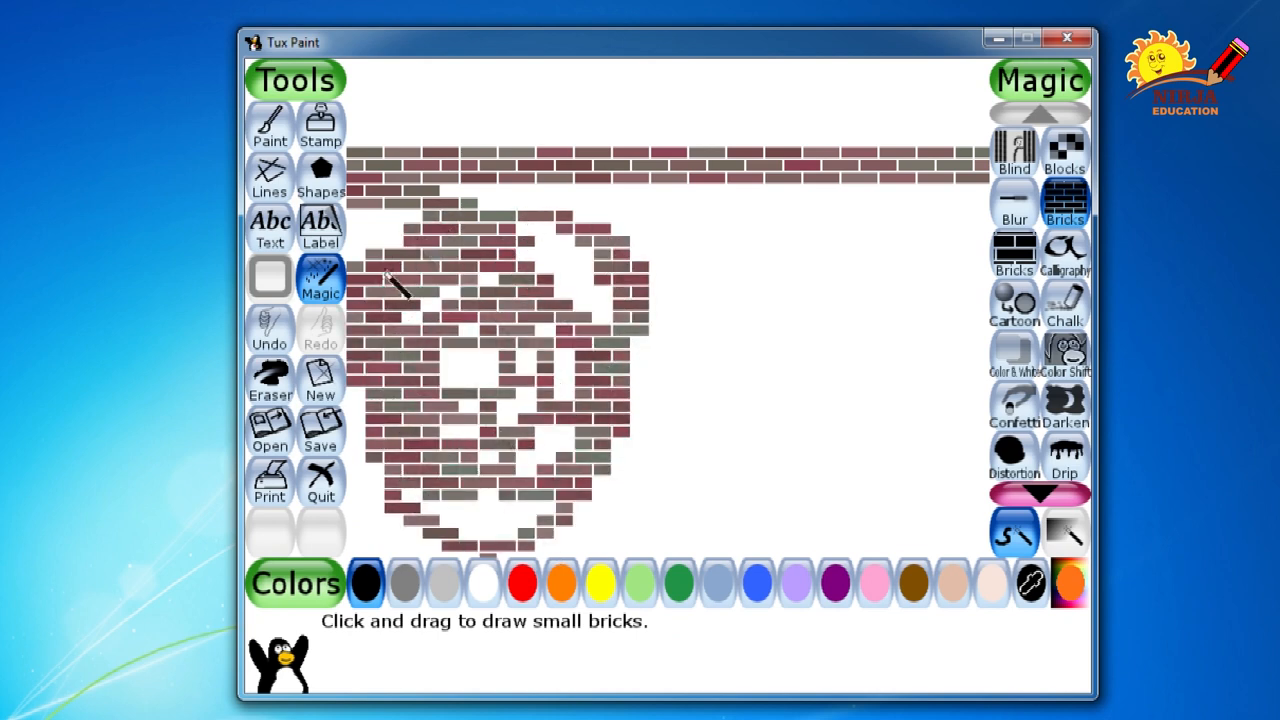
Undo the brick ring and lay small bricks down the left side and upper middle
left_click(269, 330)
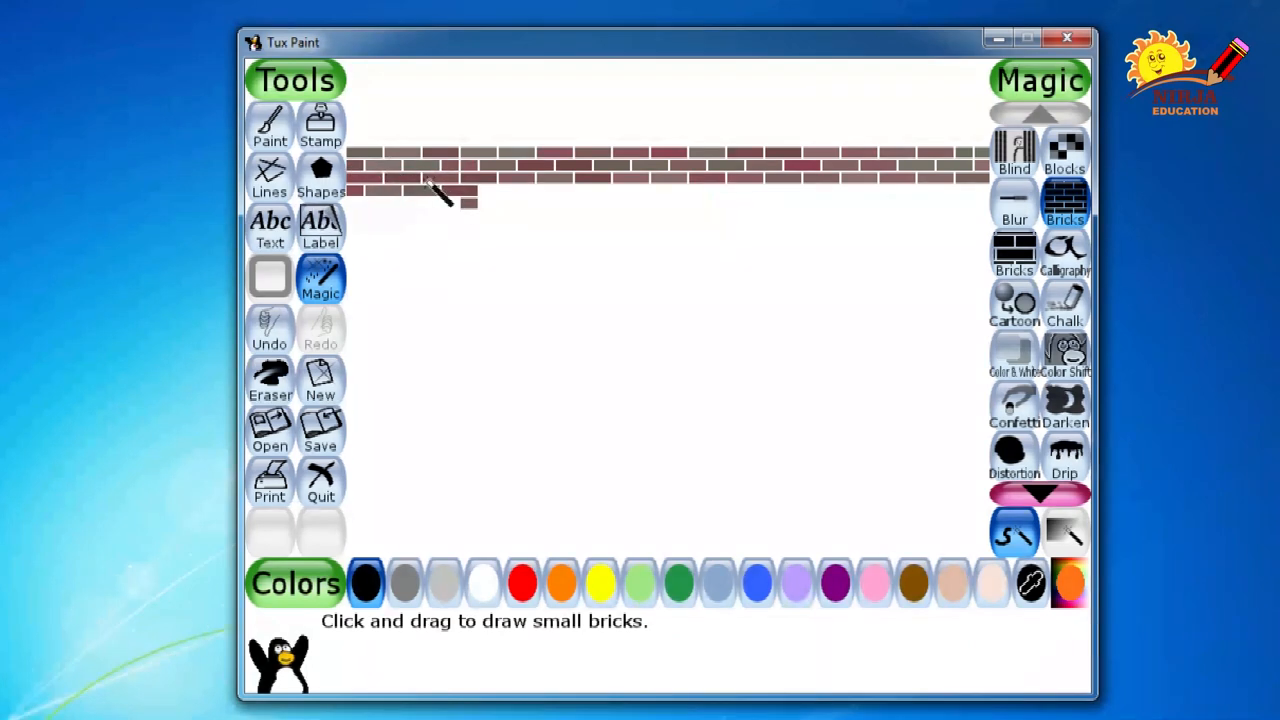
left_click_drag(430, 185, 480, 385)
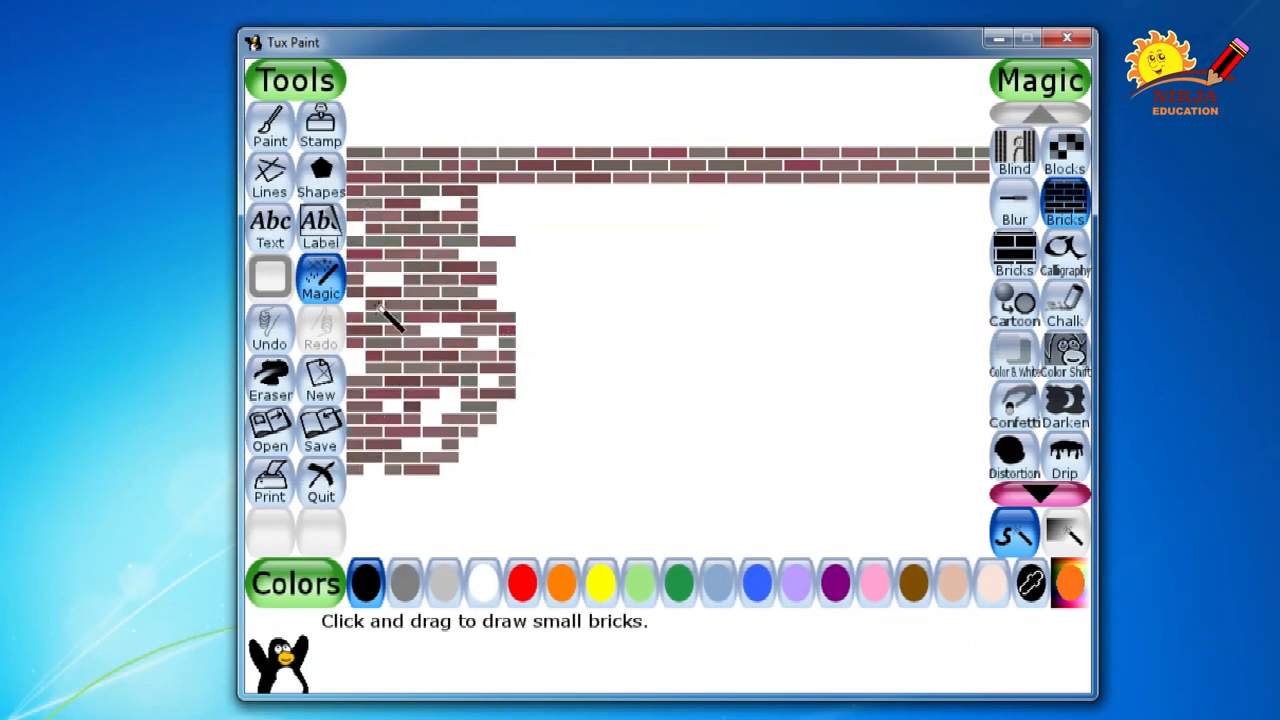
left_click_drag(390, 320, 570, 220)
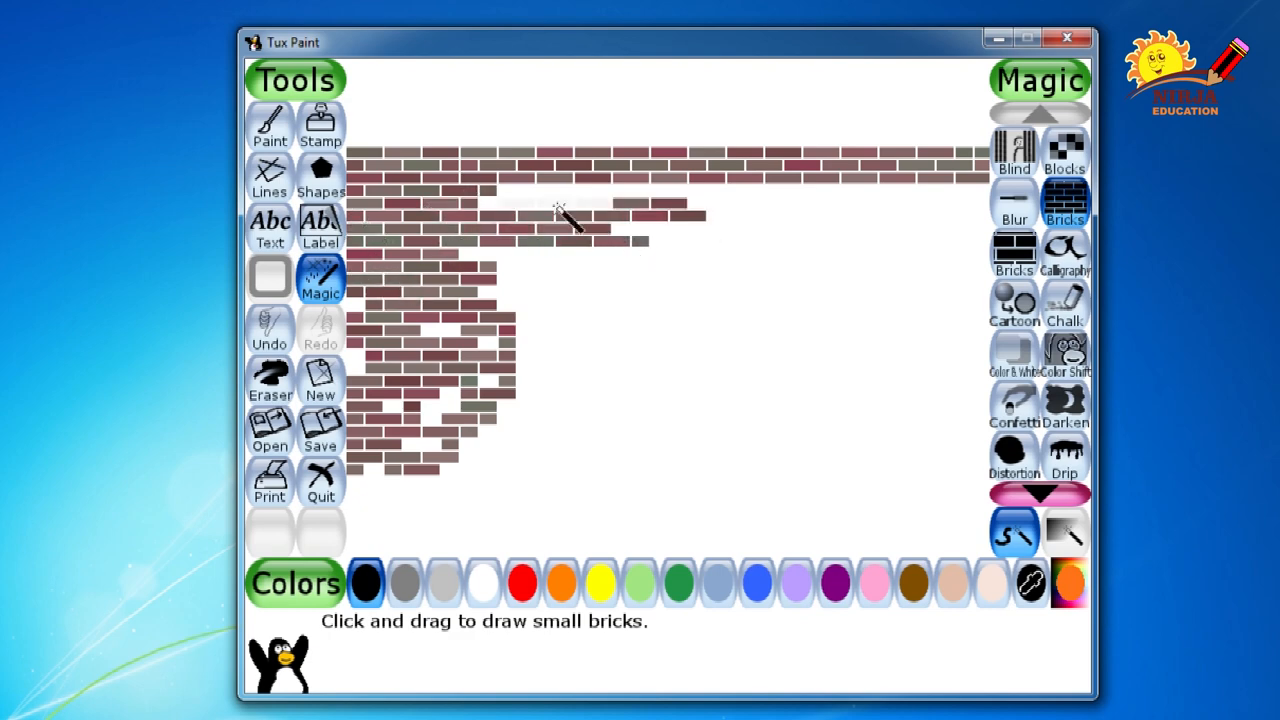
left_click_drag(570, 215, 650, 258)
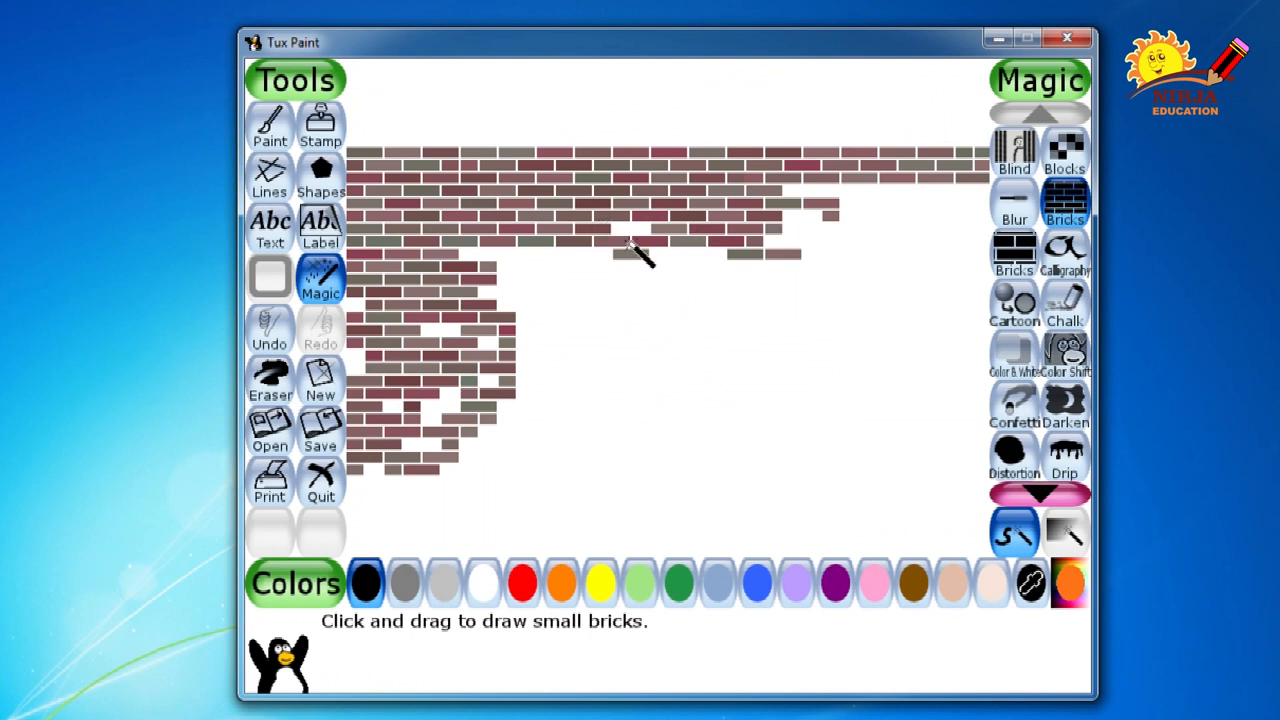
Draw a few large bricks right of centre, then cover the remaining canvas with small bricks
left_click(1014, 250)
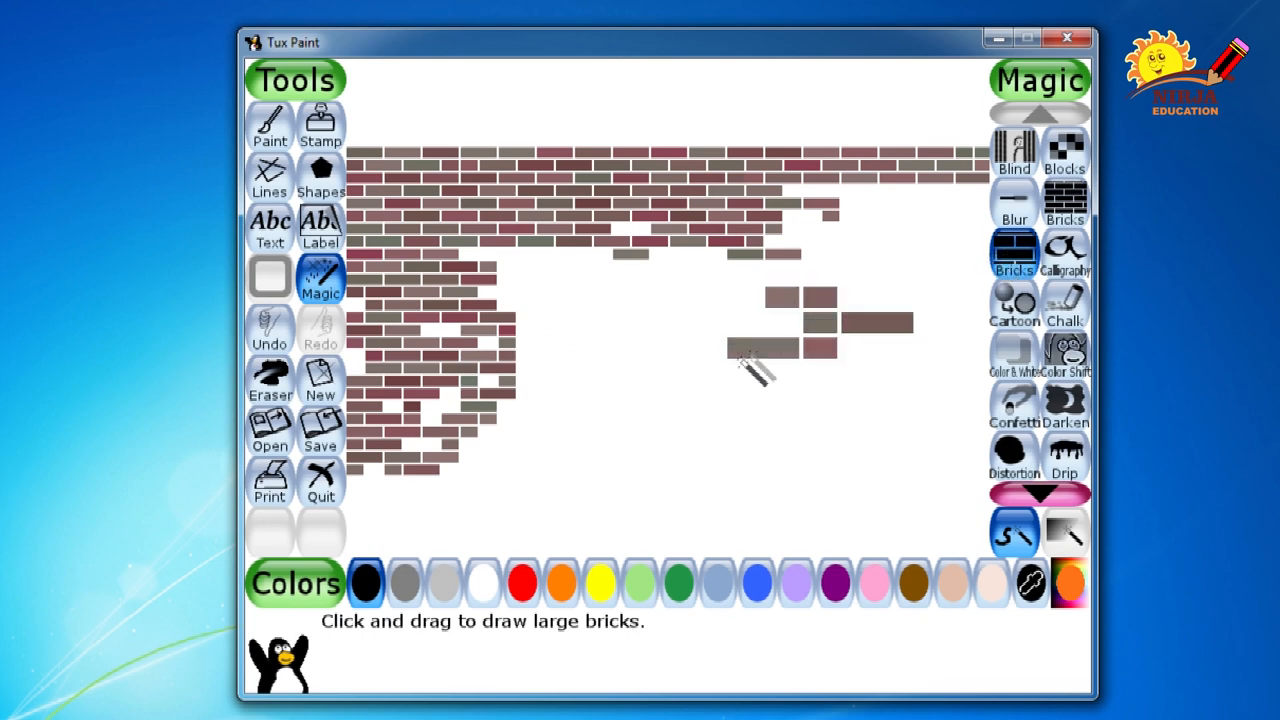
left_click_drag(760, 360, 900, 520)
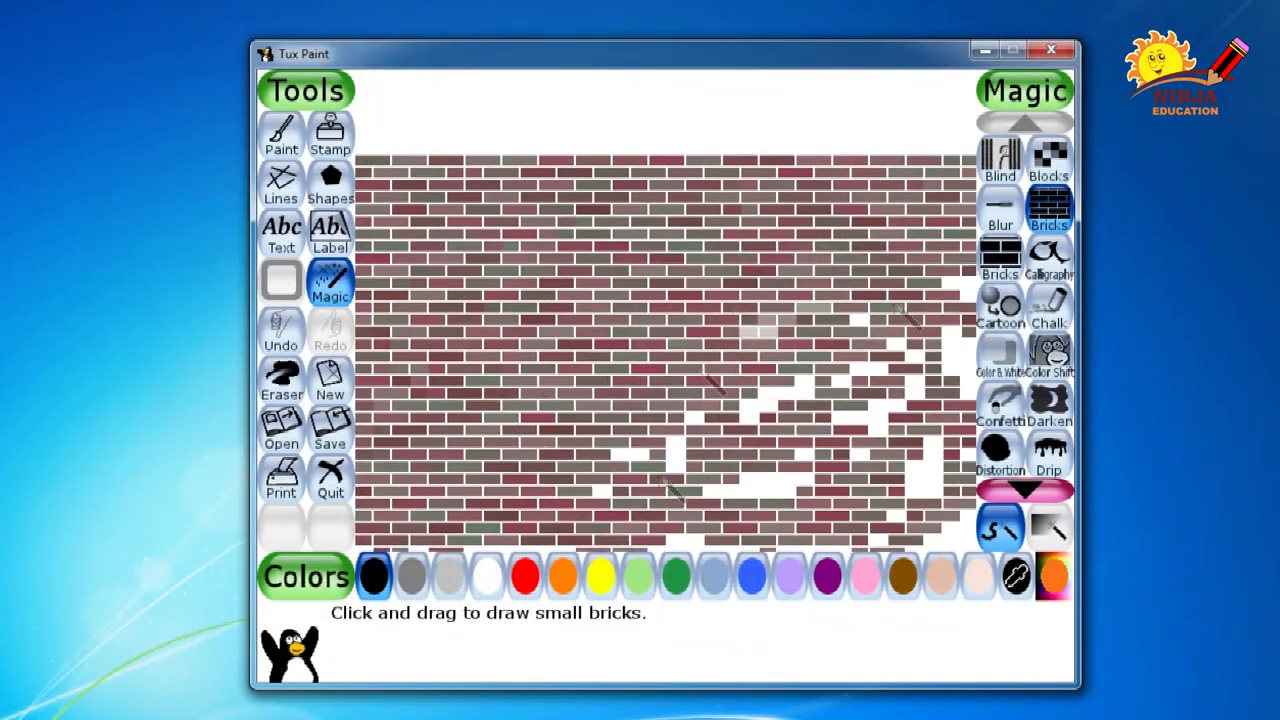
left_click_drag(910, 320, 615, 505)
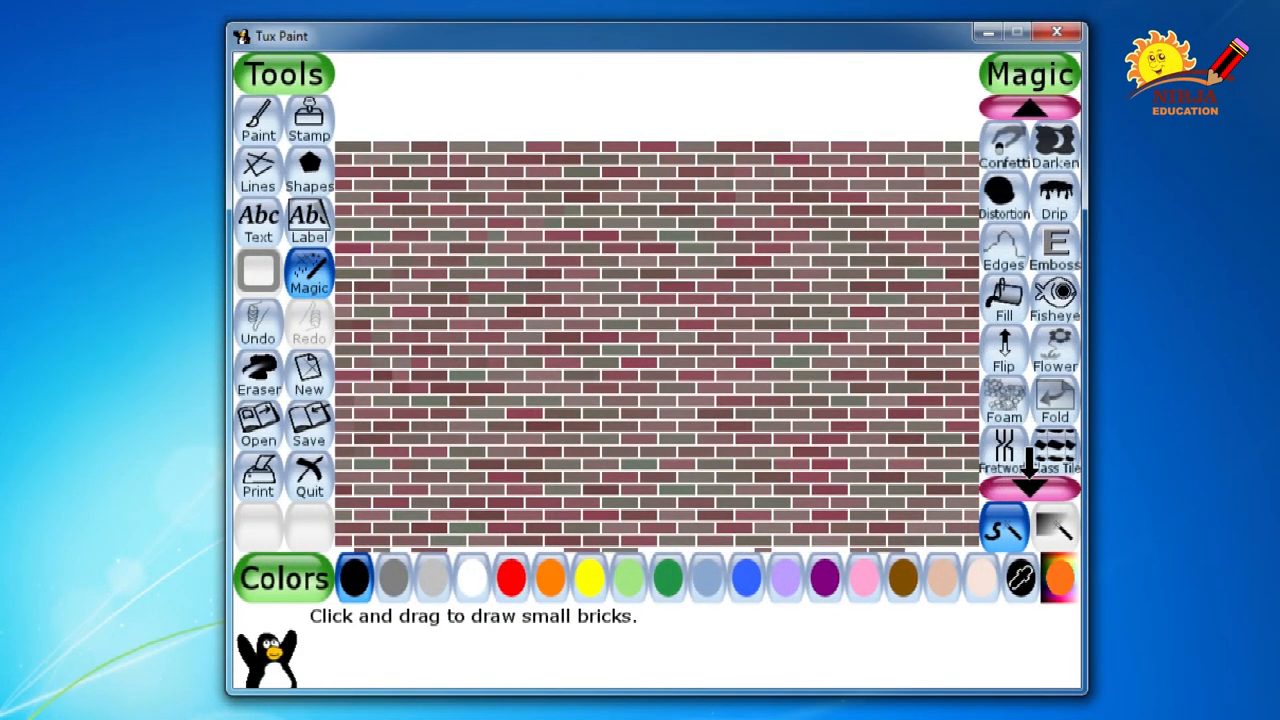
Grow a thick band of dark green Grass magic along the bottom of the wall
left_click(1028, 487)
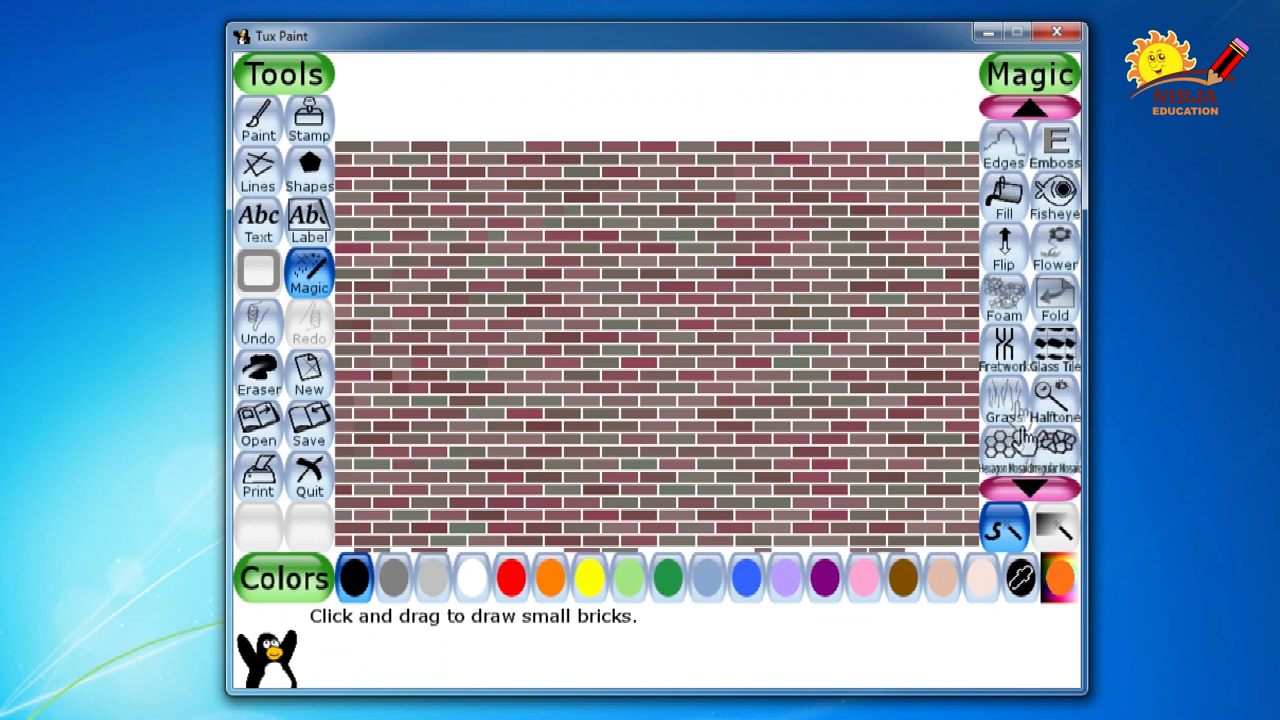
left_click(1003, 400)
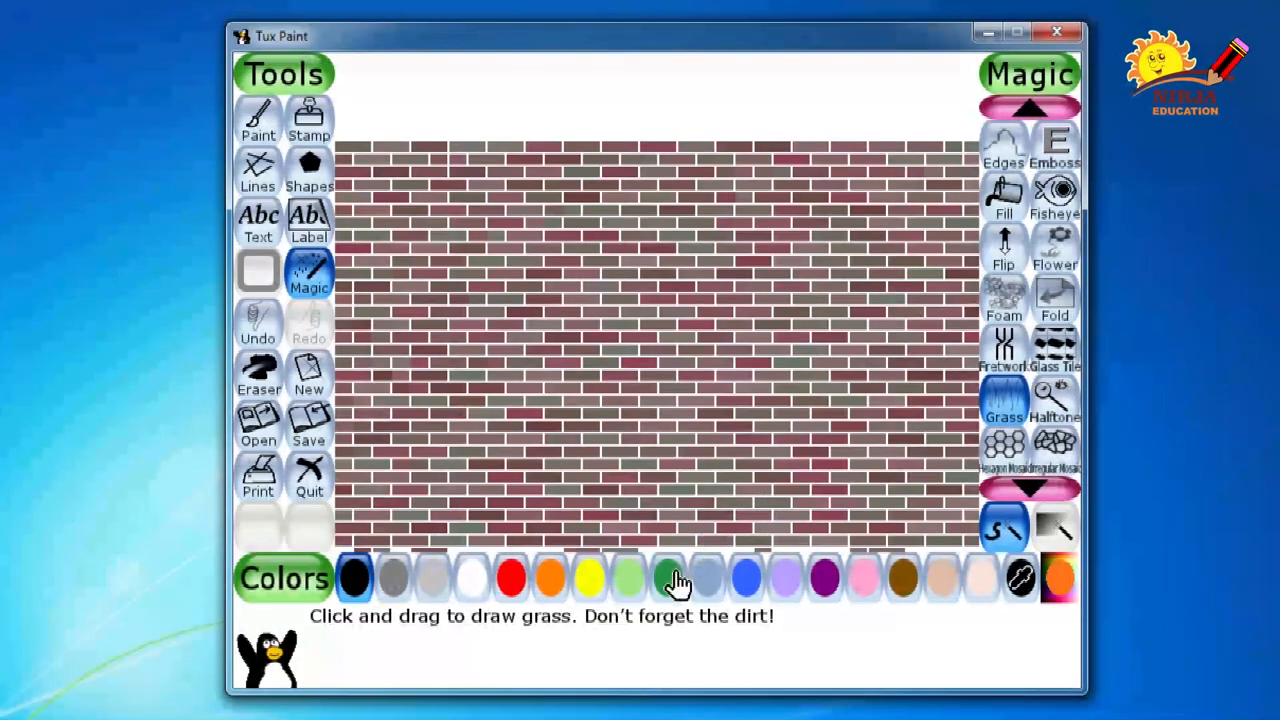
left_click(668, 578)
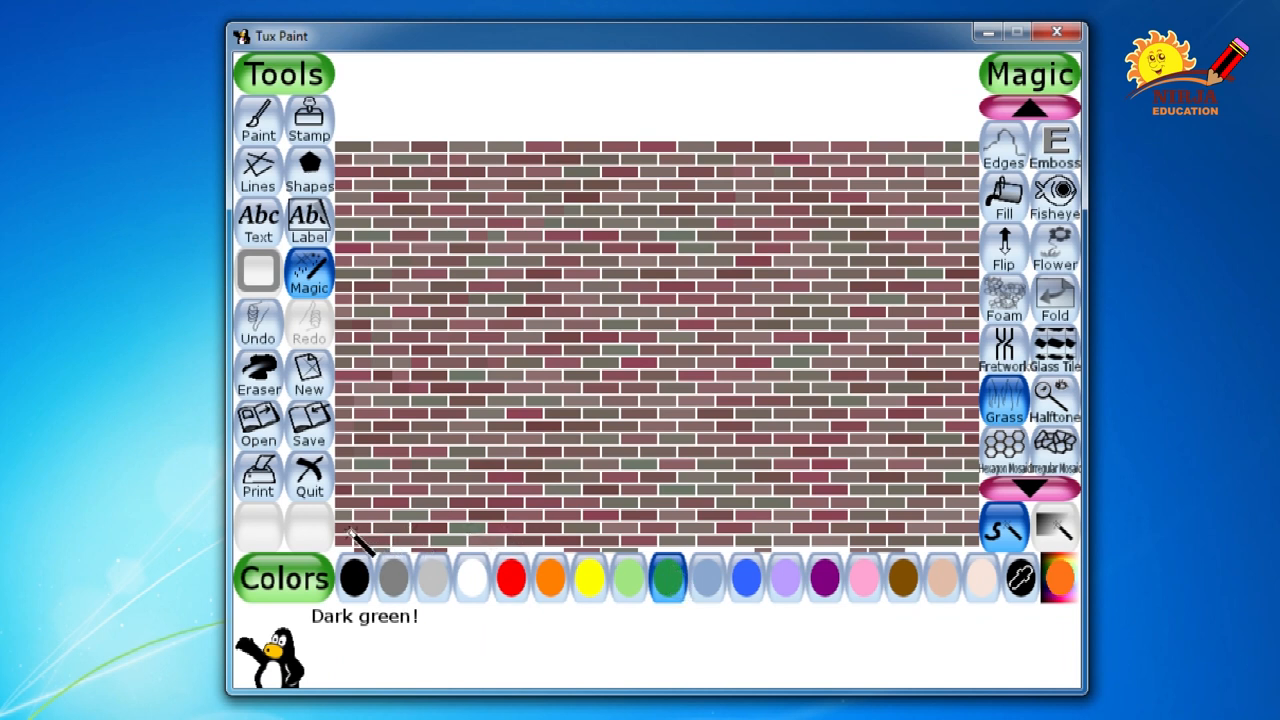
left_click_drag(350, 530, 650, 540)
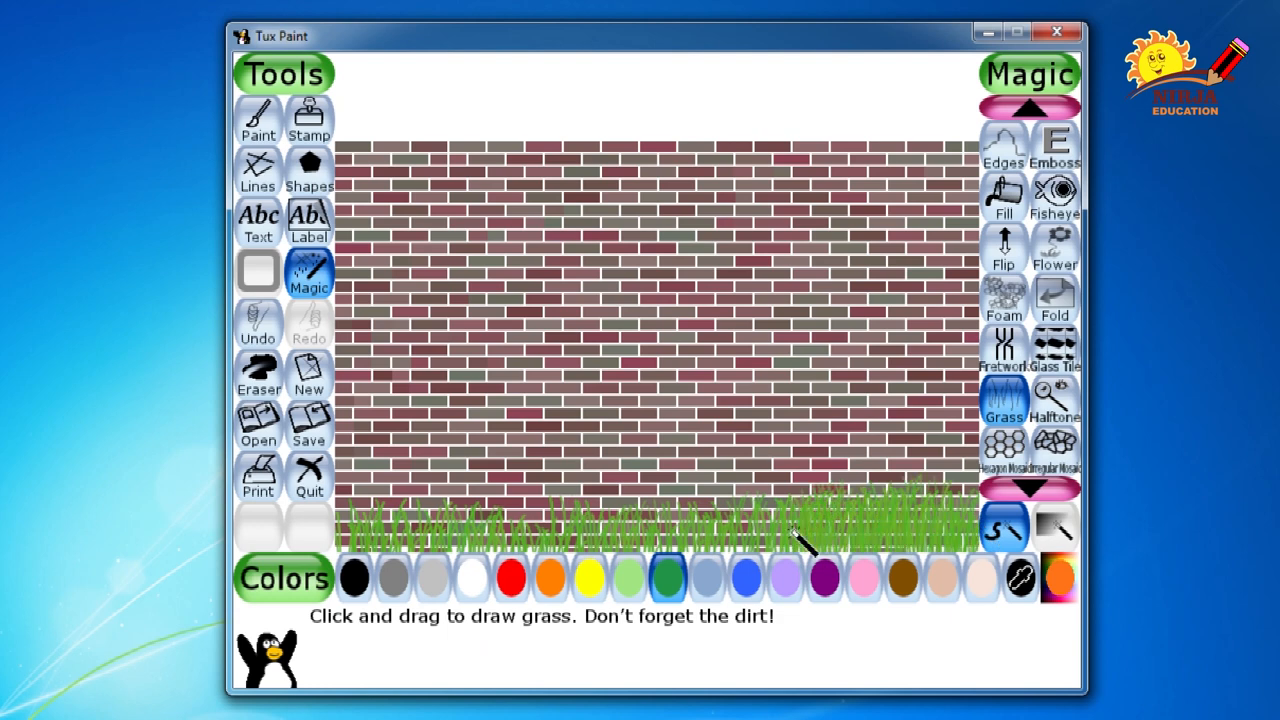
left_click_drag(800, 535, 390, 500)
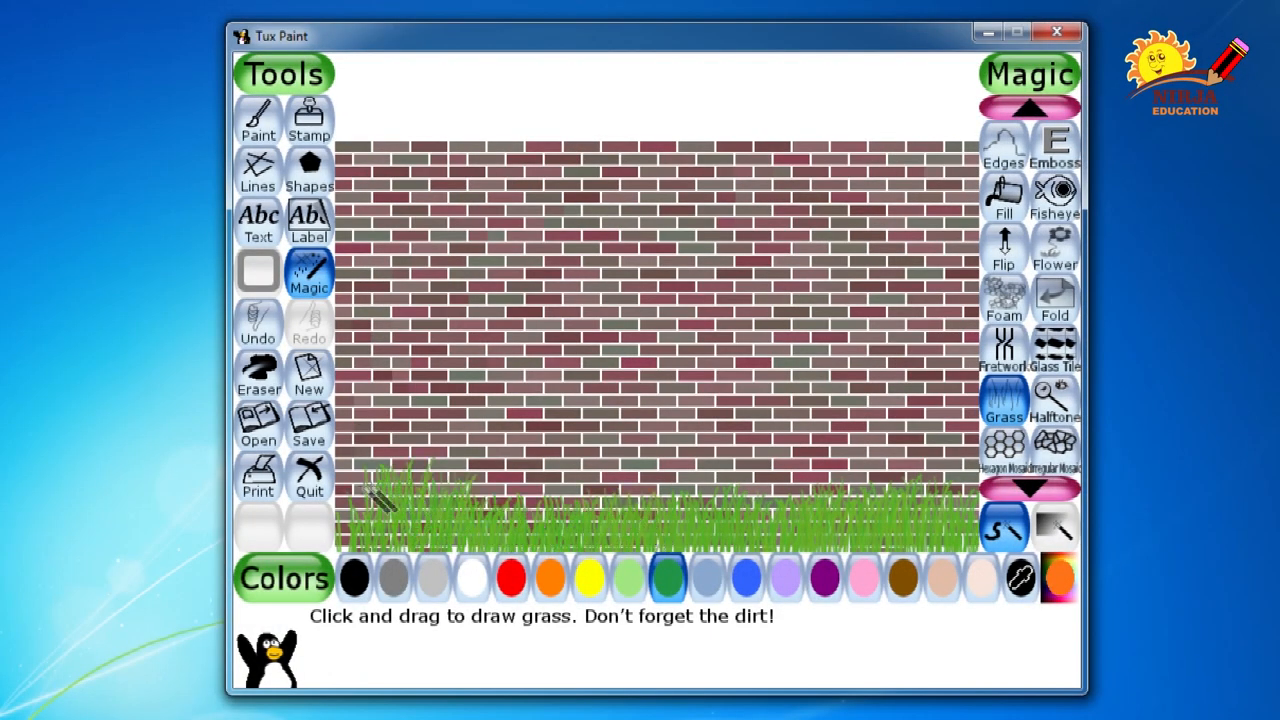
left_click_drag(385, 500, 825, 500)
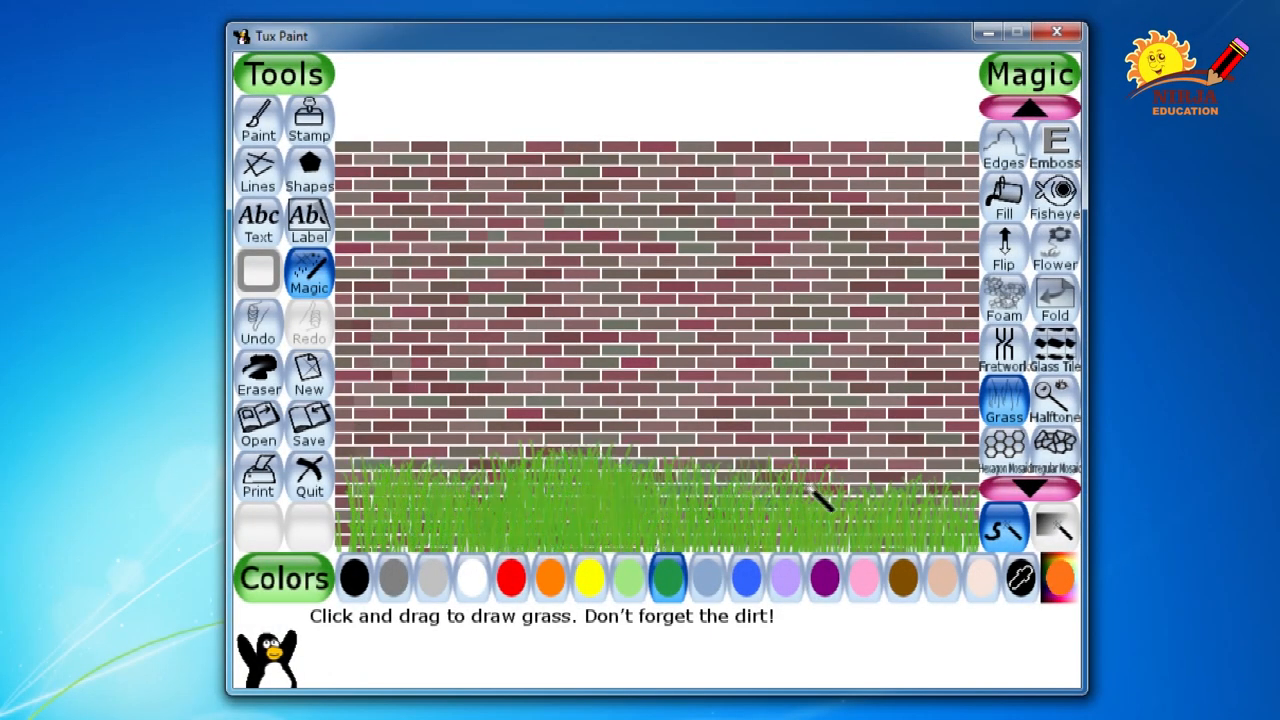
left_click_drag(820, 500, 425, 495)
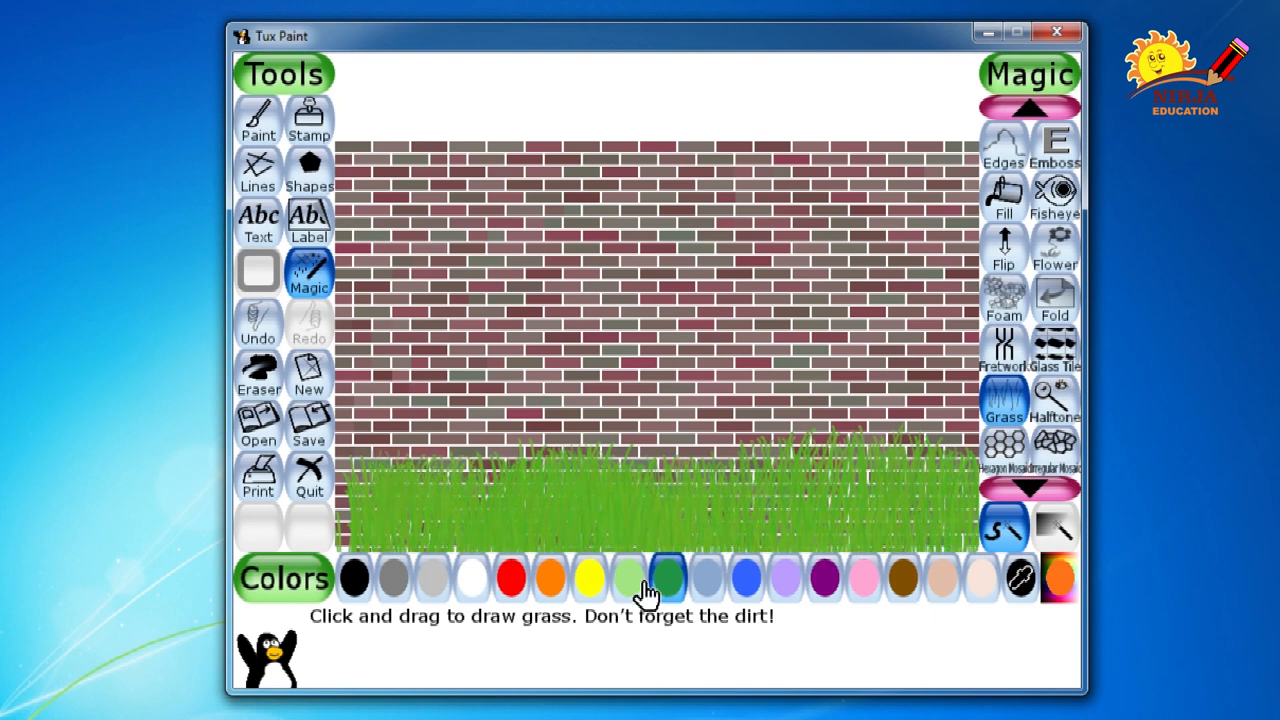
Mix light green grass blades into the left and bottom of the grass band
left_click(627, 578)
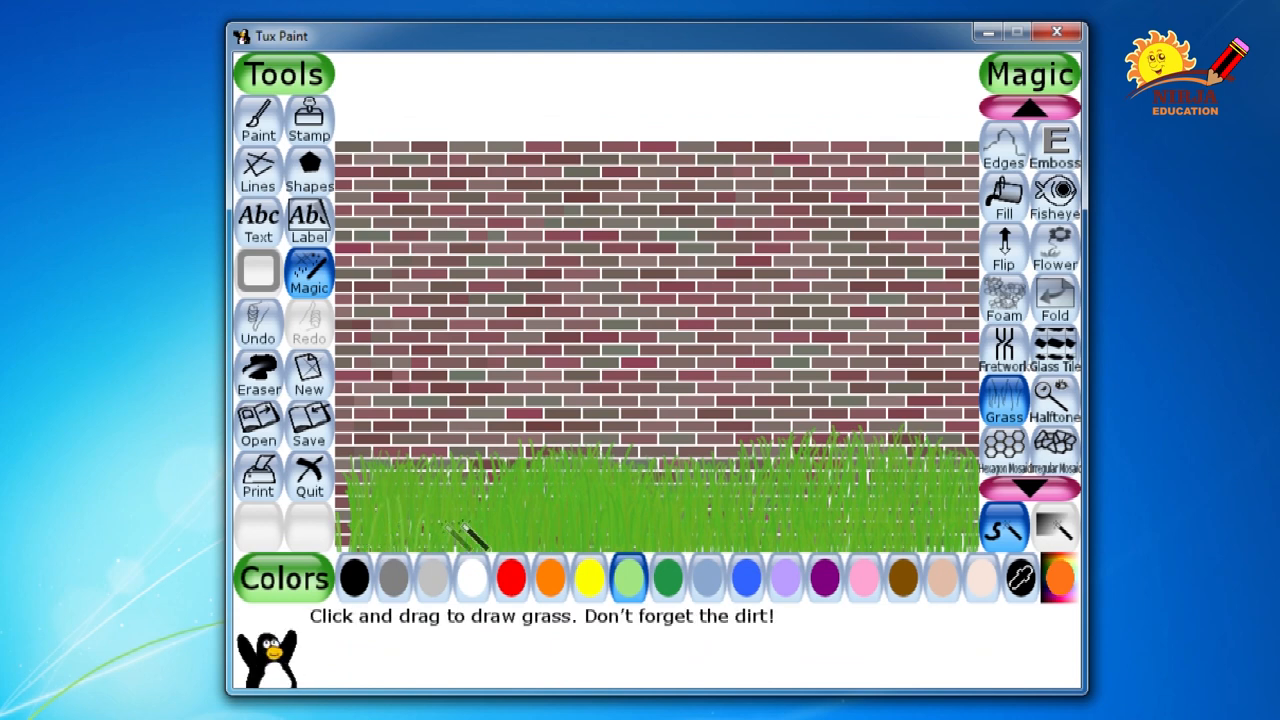
left_click_drag(460, 525, 575, 550)
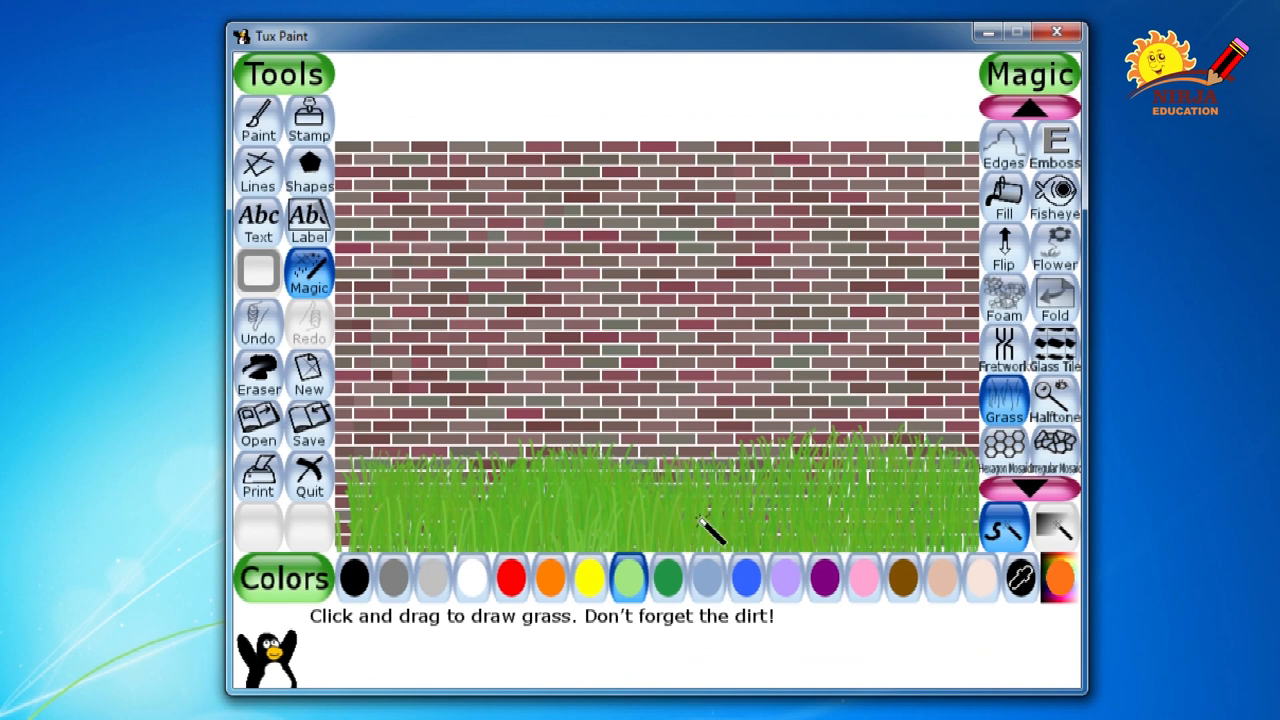
left_click_drag(710, 530, 870, 530)
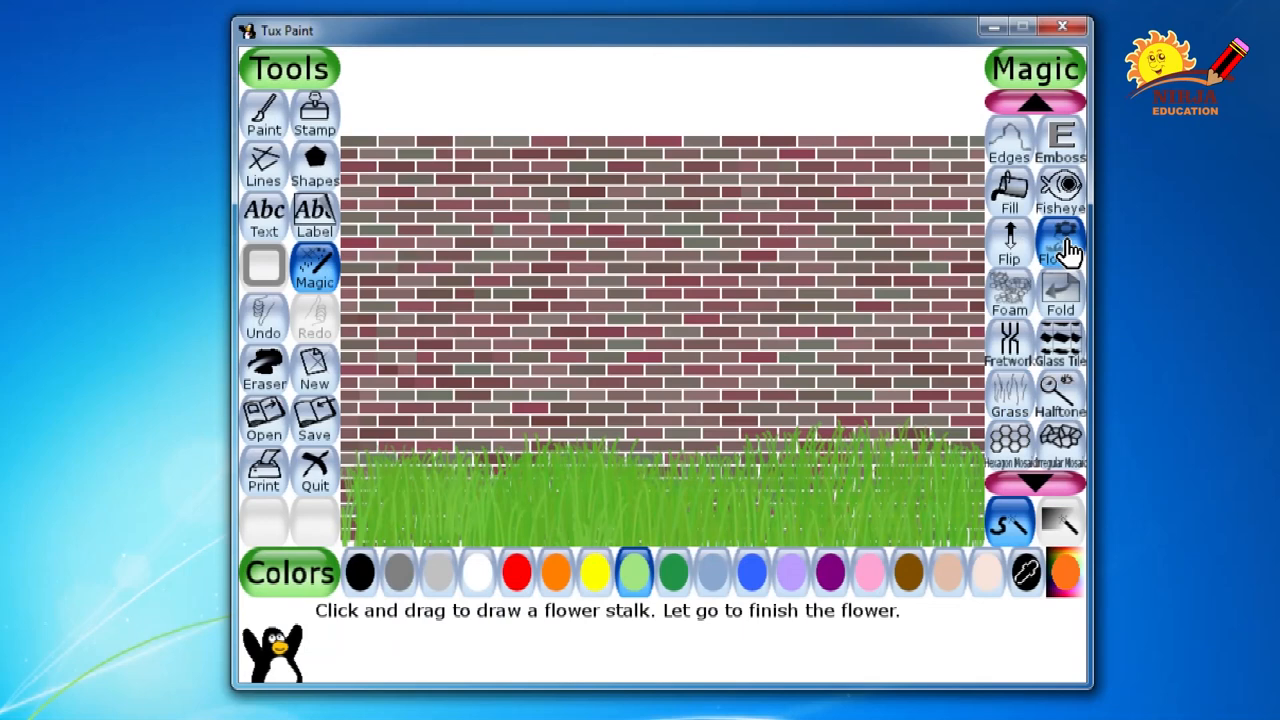
Draw a row of yellow Flower magic along the grass, then select the Paint tool
left_click(596, 572)
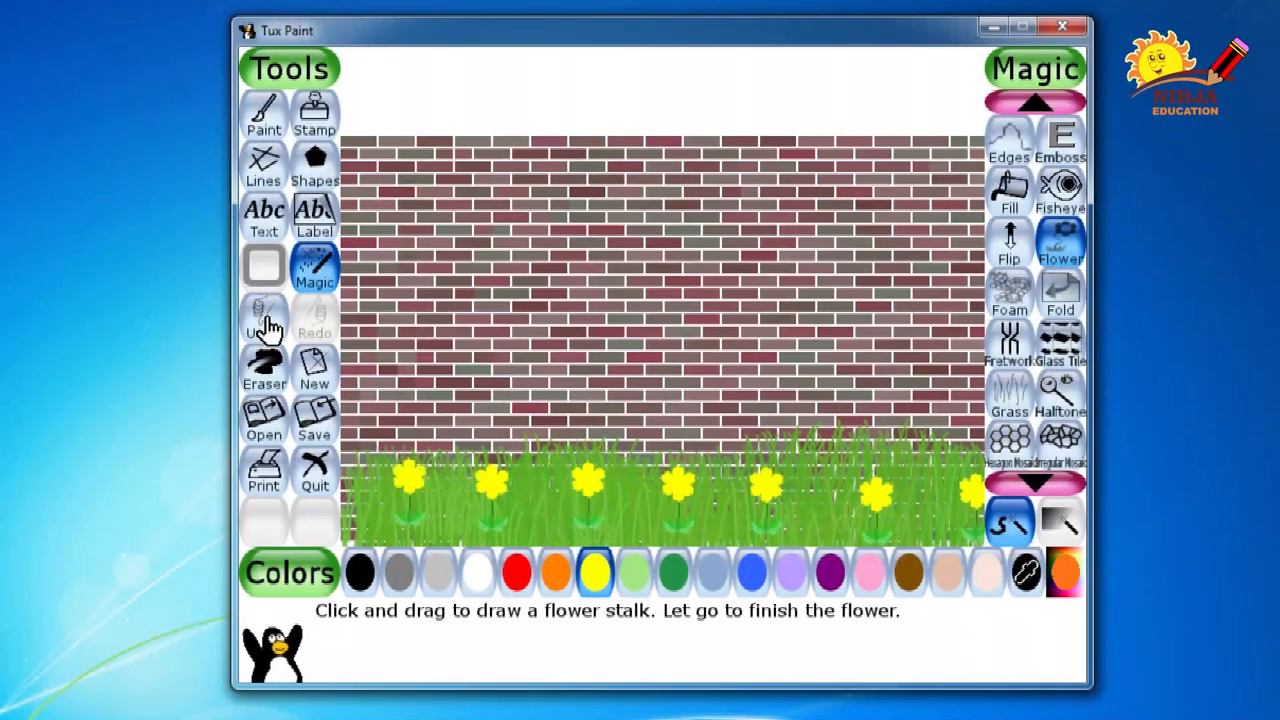
left_click(264, 115)
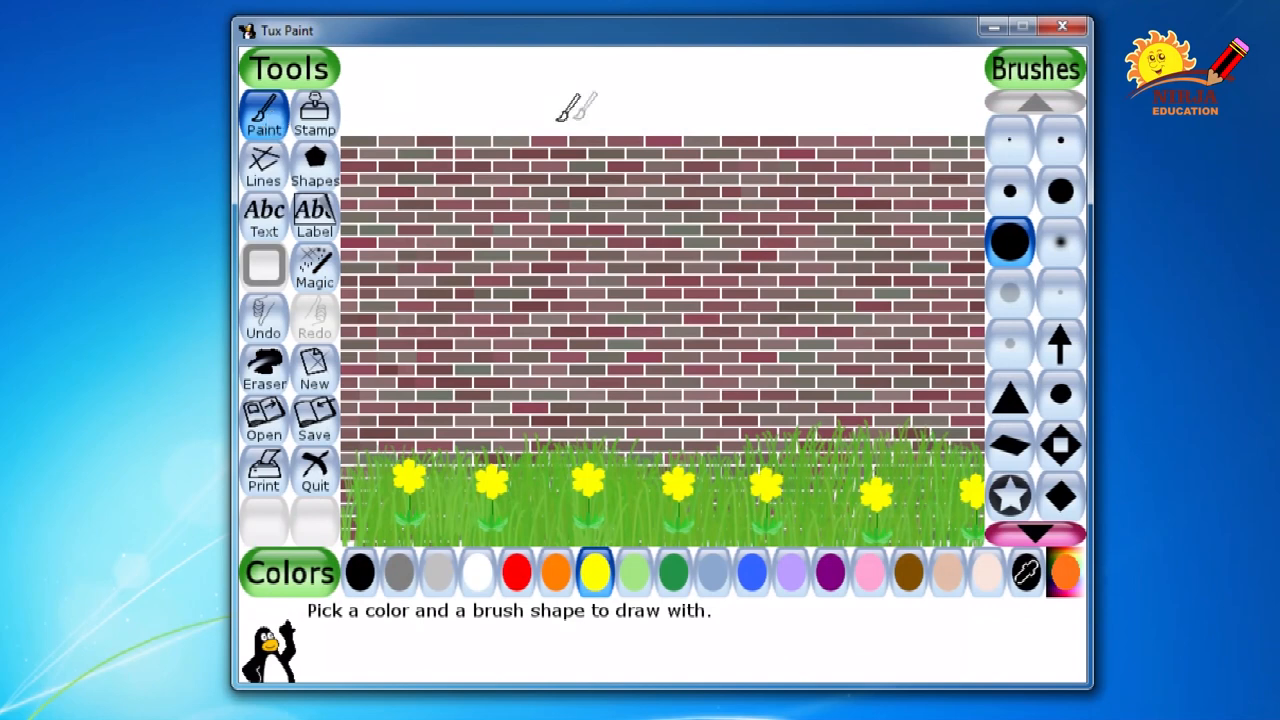
mouse_move(1058, 192)
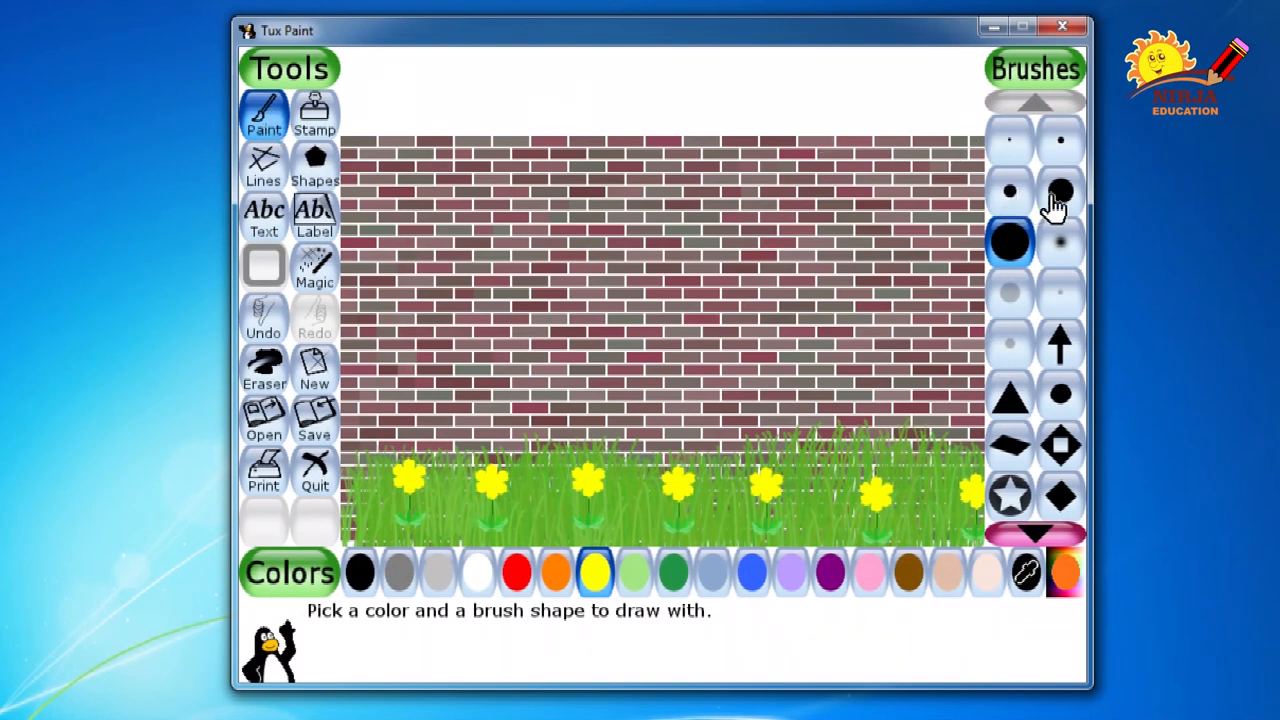
Outline a brown tree trunk on the left with a thinner brush and fill it solid
left_click(1010, 190)
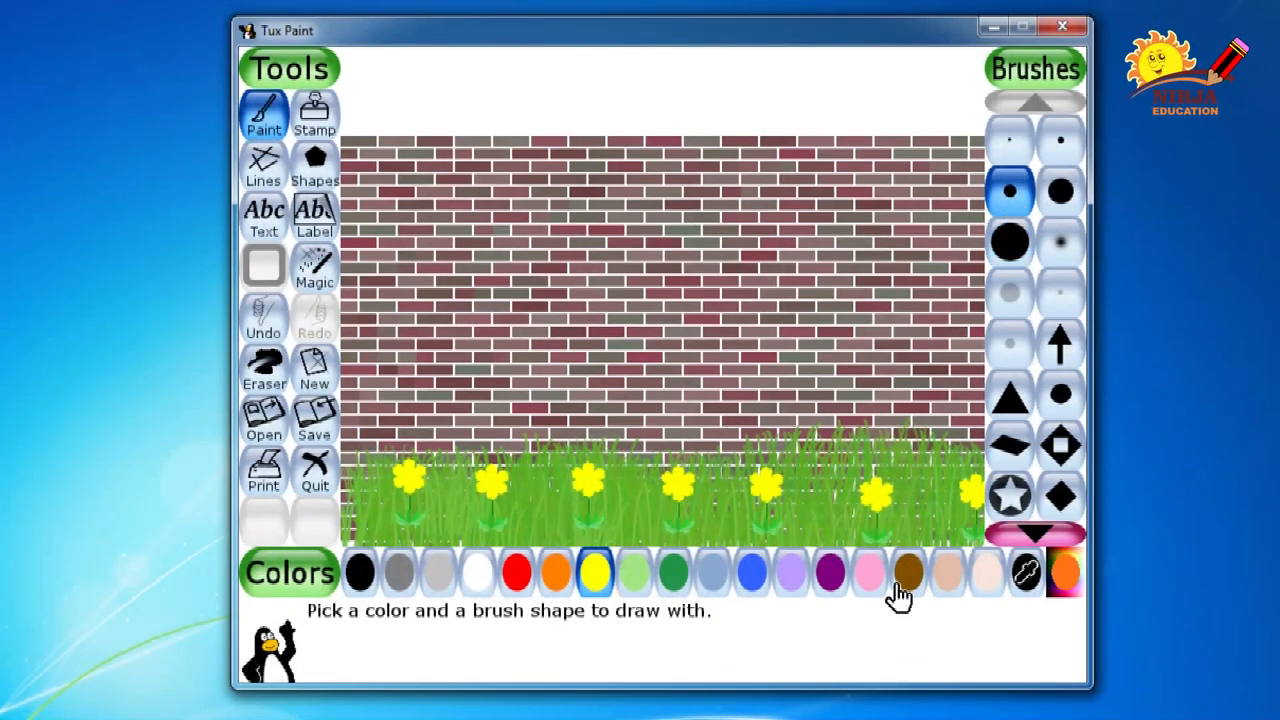
left_click(908, 572)
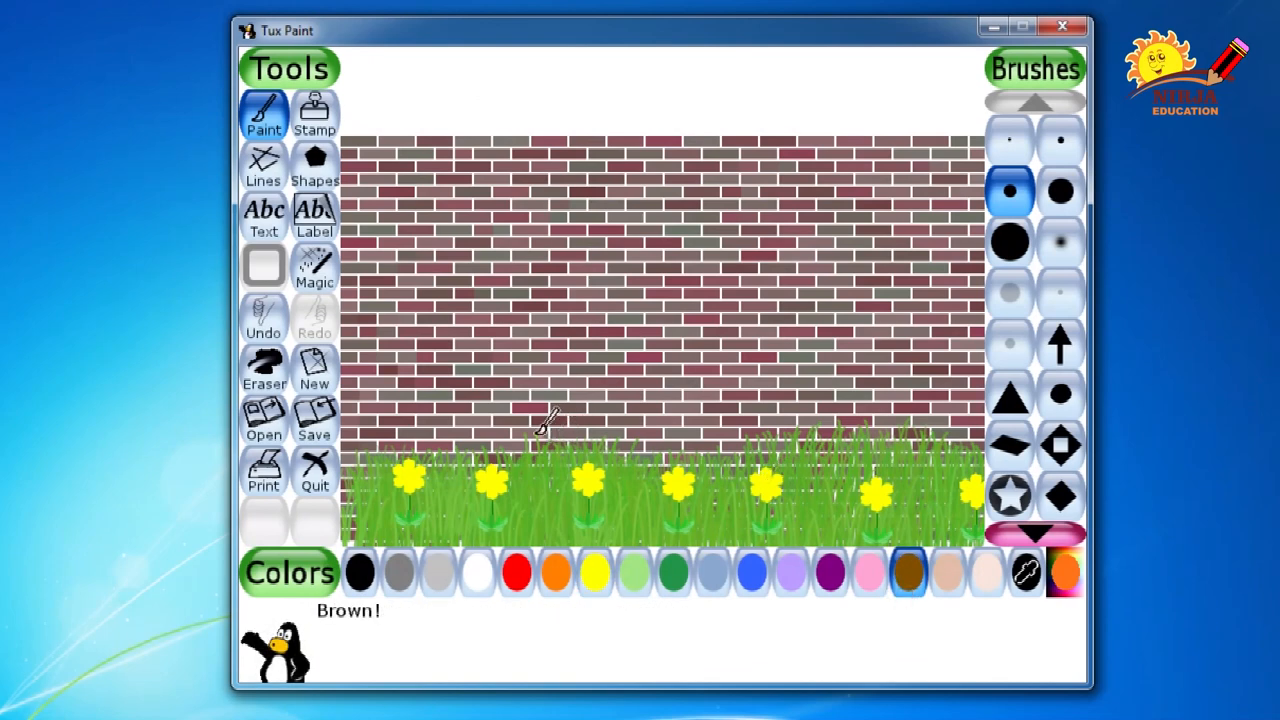
mouse_move(425, 240)
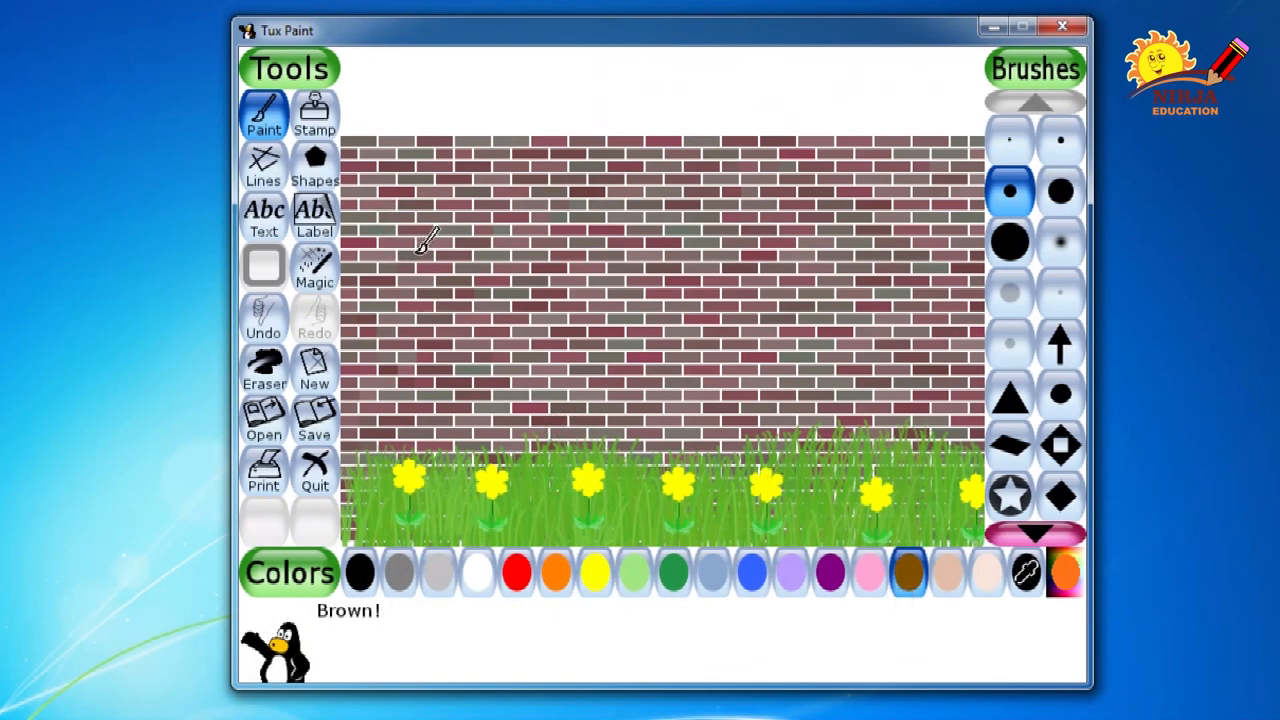
left_click_drag(415, 240, 460, 410)
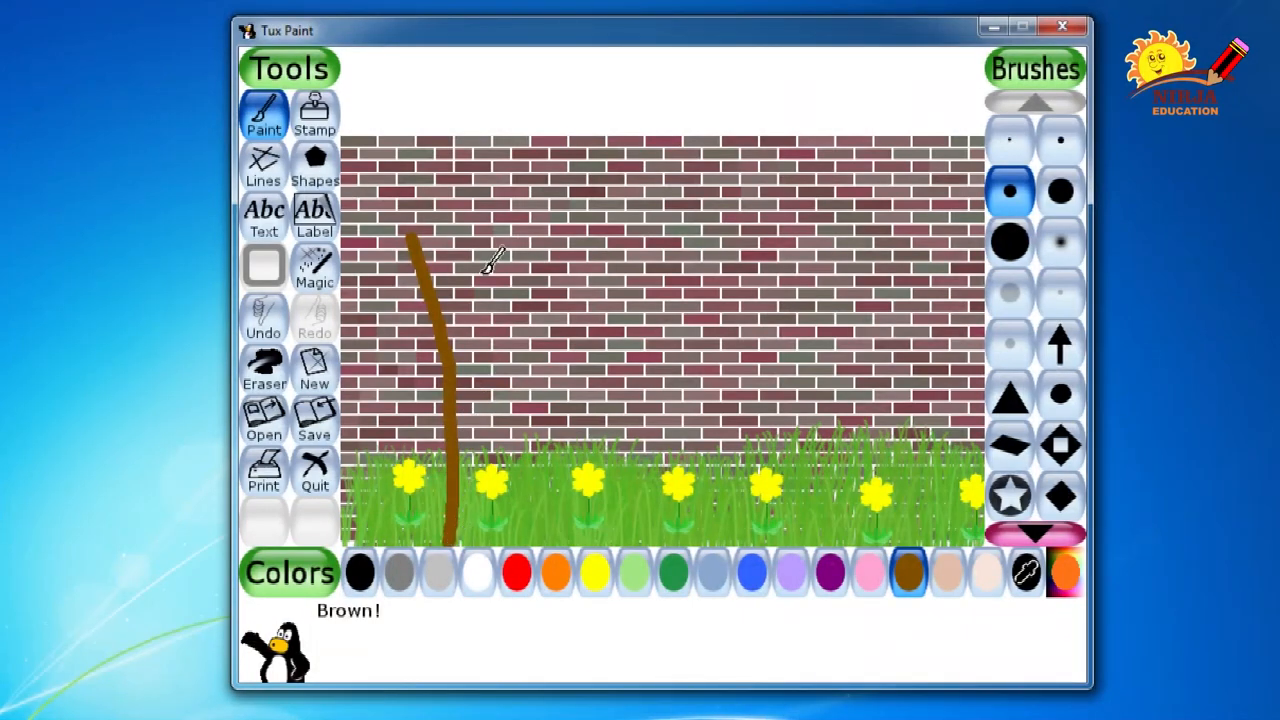
left_click_drag(515, 225, 515, 300)
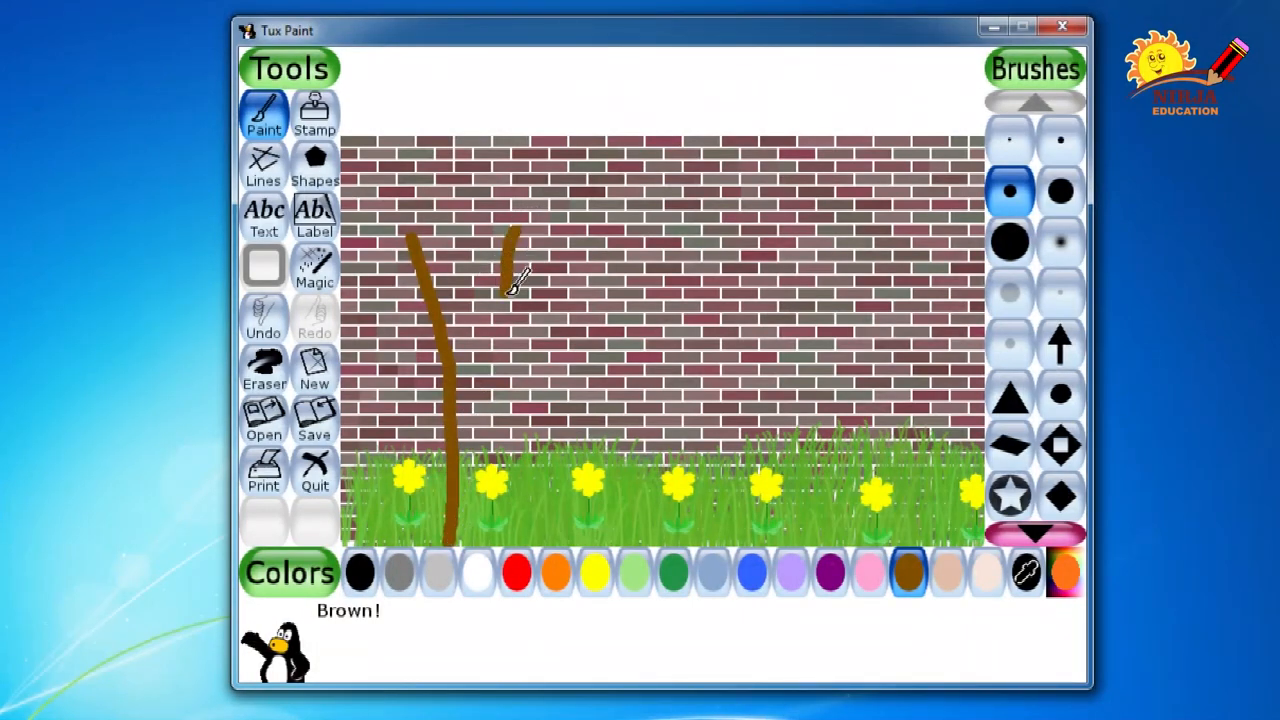
left_click_drag(515, 230, 518, 550)
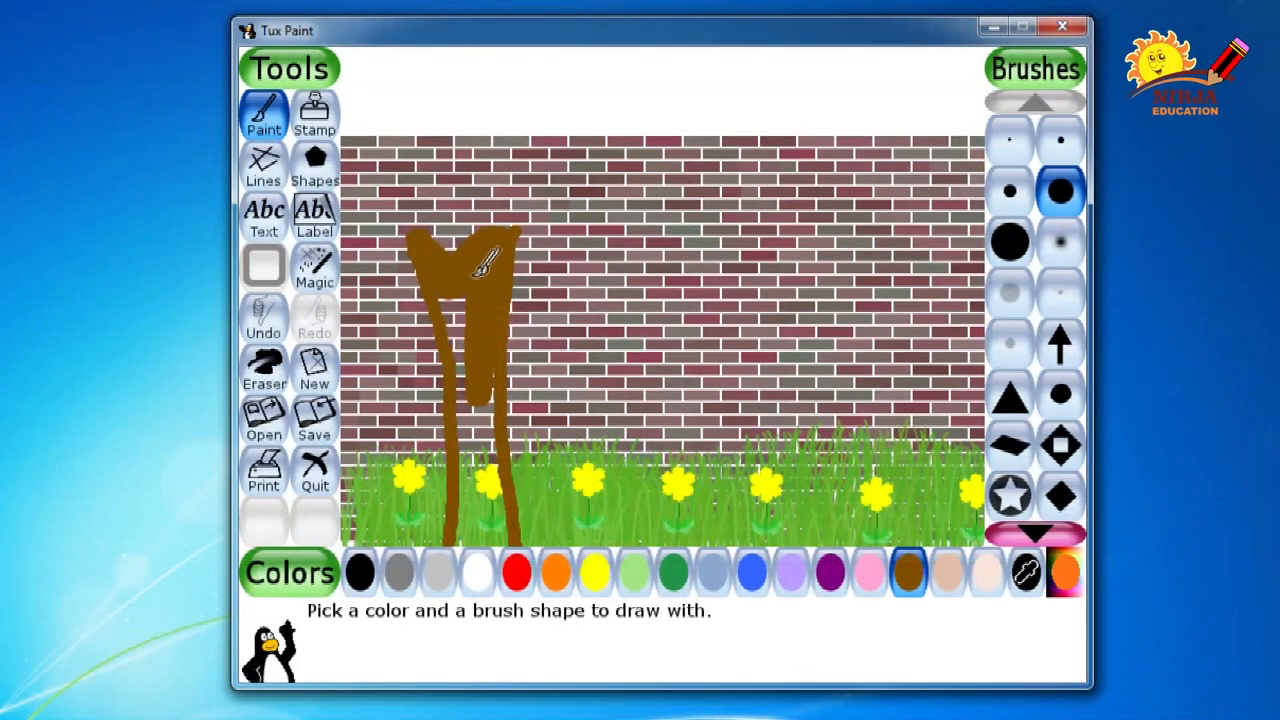
left_click_drag(470, 260, 470, 360)
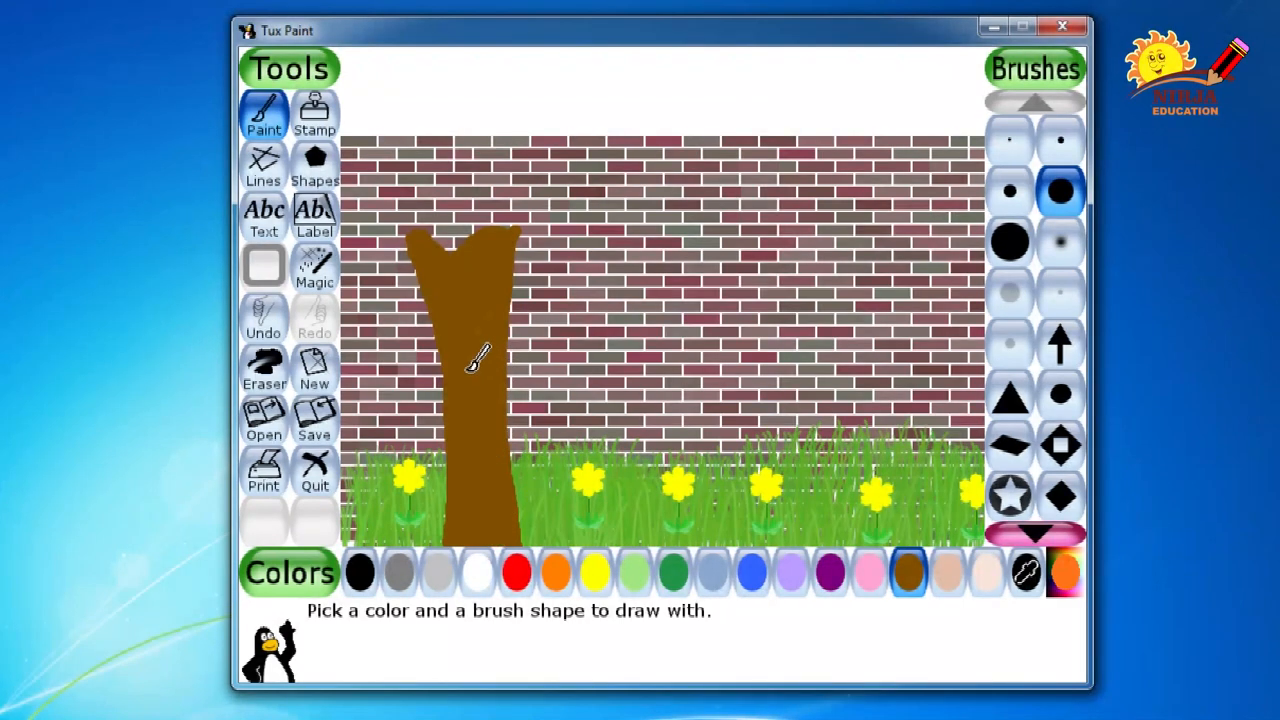
mouse_move(480, 320)
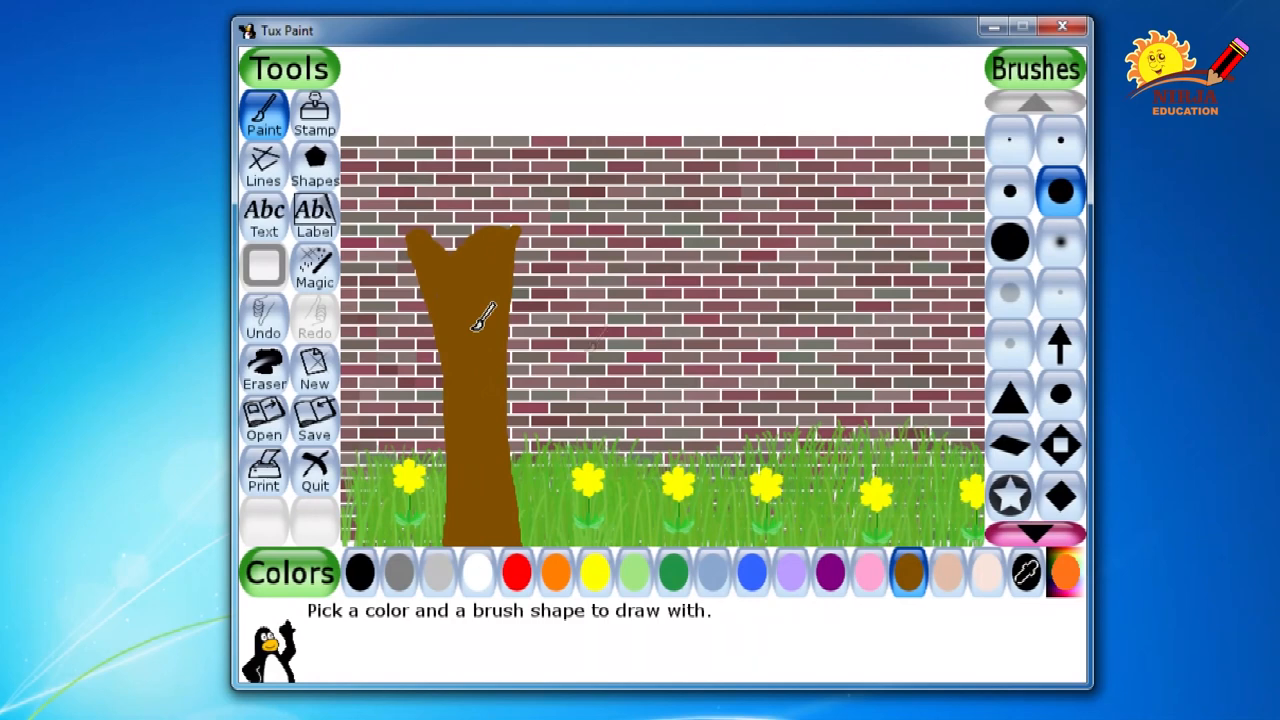
Choose the leaf brush and green for painting foliage over the trunk top
left_click(1035, 533)
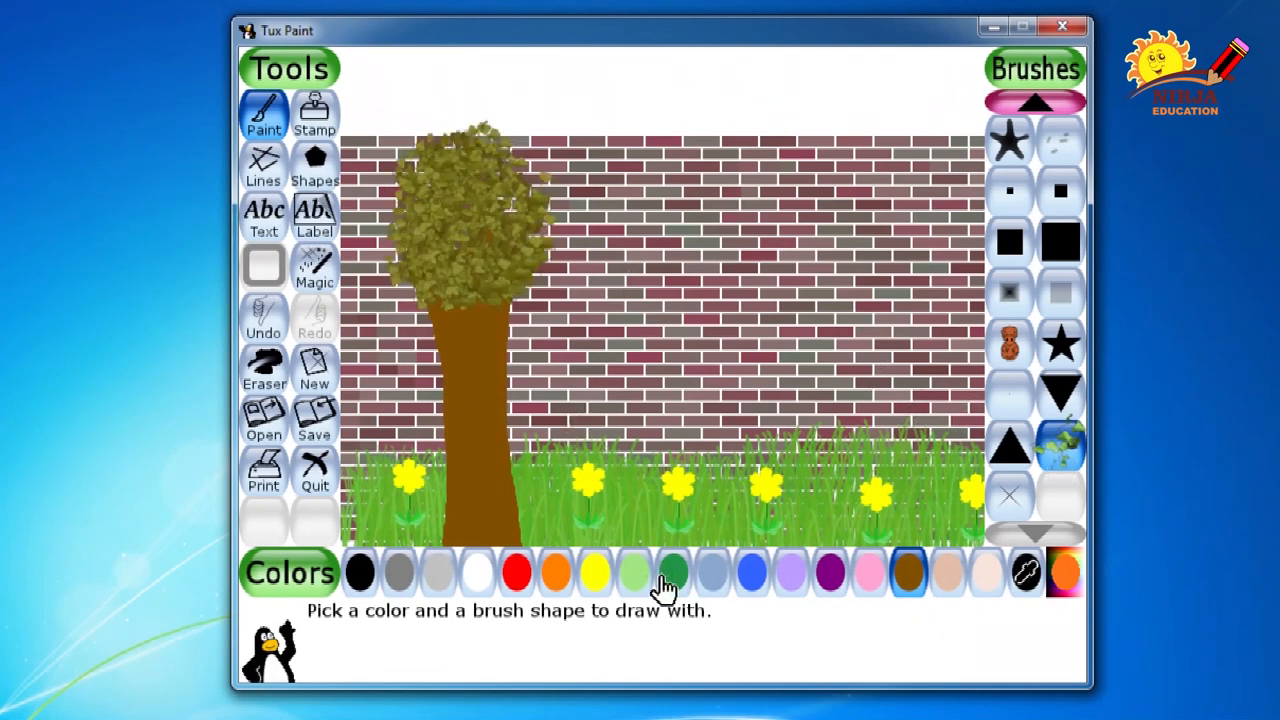
left_click(670, 572)
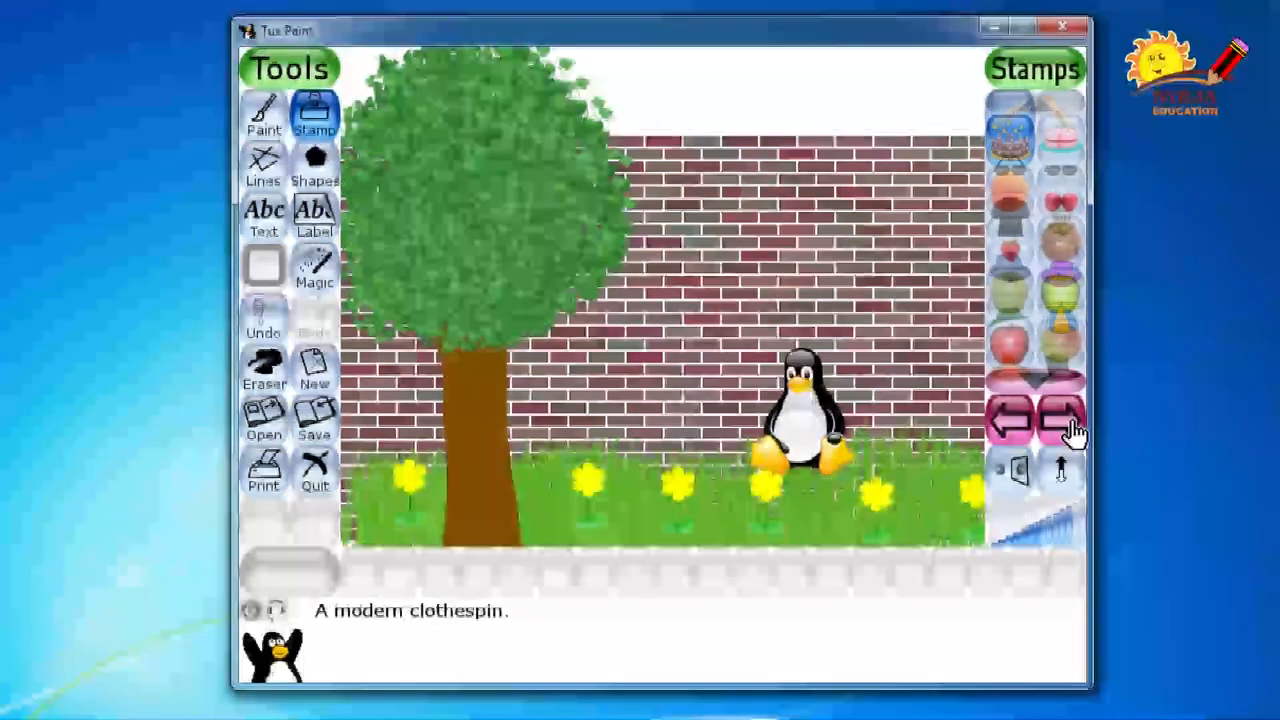
Stamp a sun from the next stamp set in the top right of the sky
left_click(1059, 418)
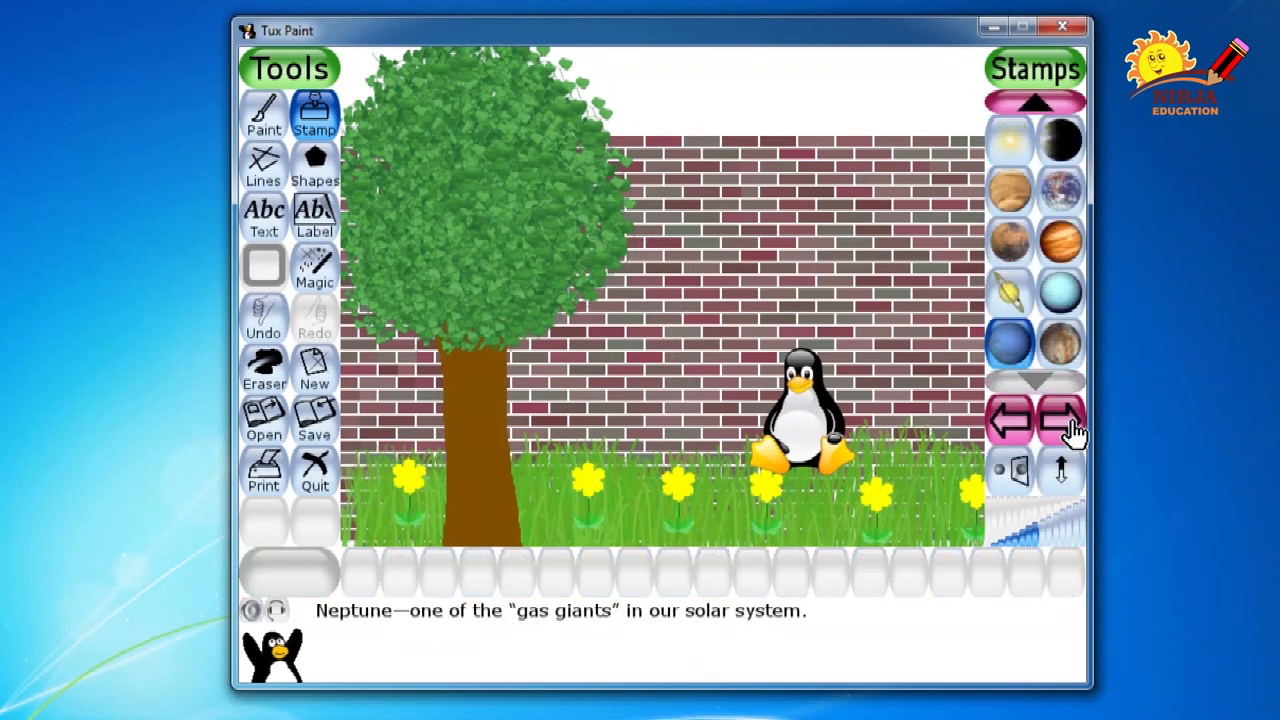
left_click(1009, 140)
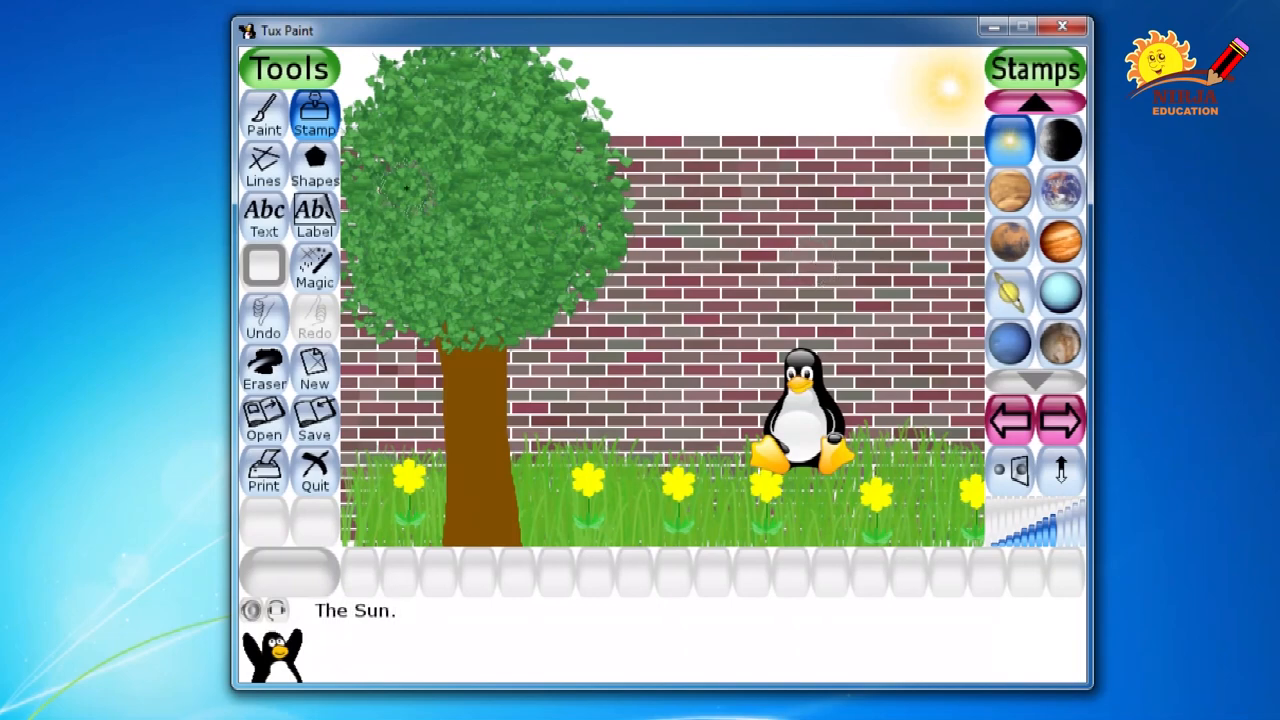
left_click(314, 267)
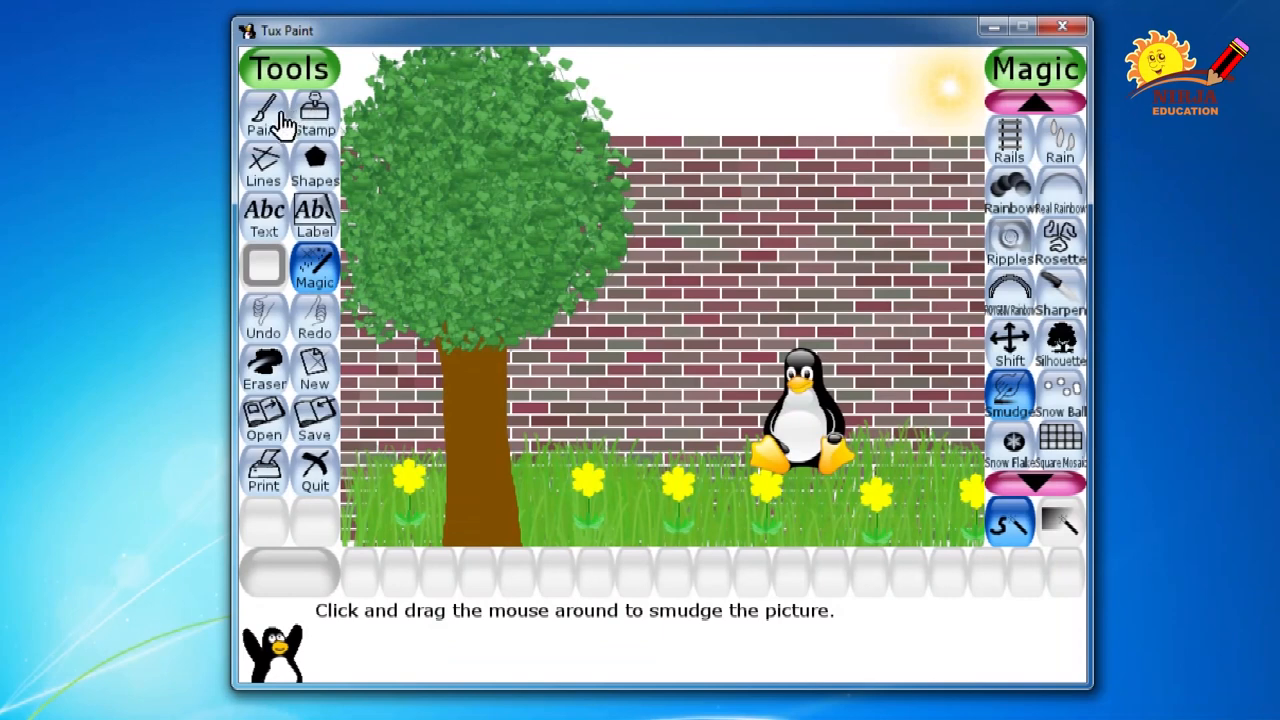
Paint blue streaks across the sky with a medium round brush
left_click(263, 115)
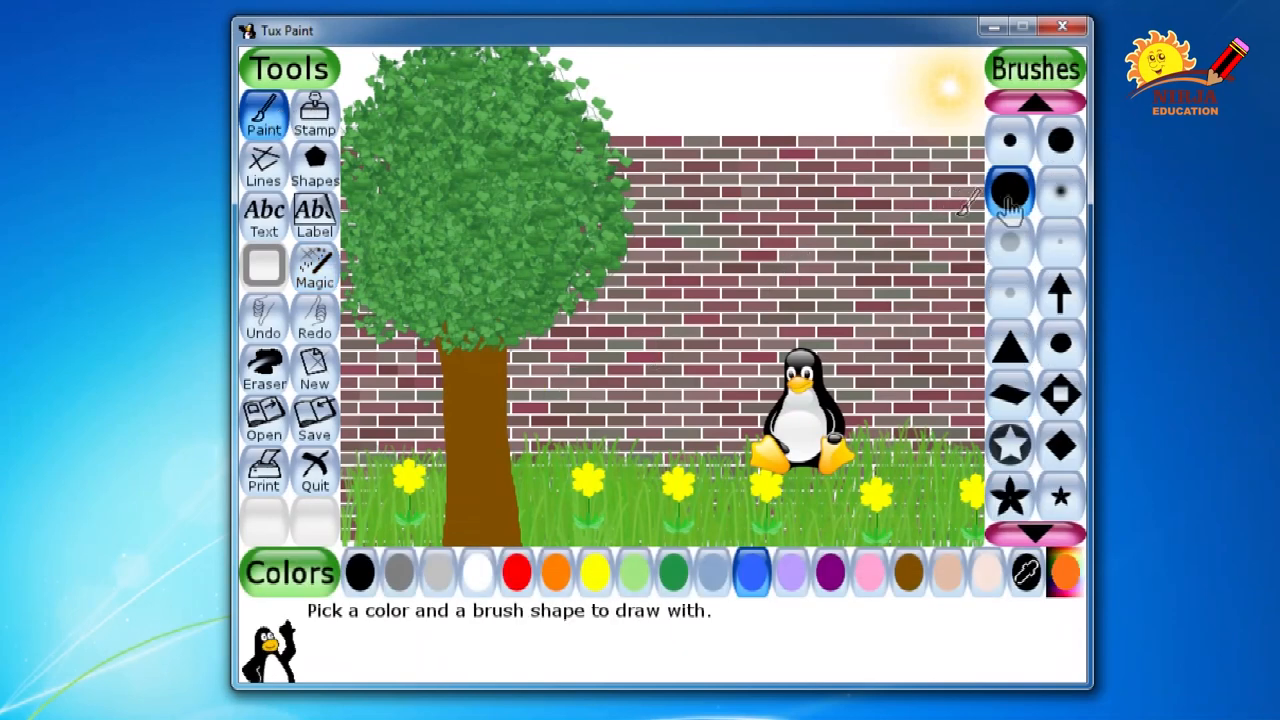
left_click(1061, 140)
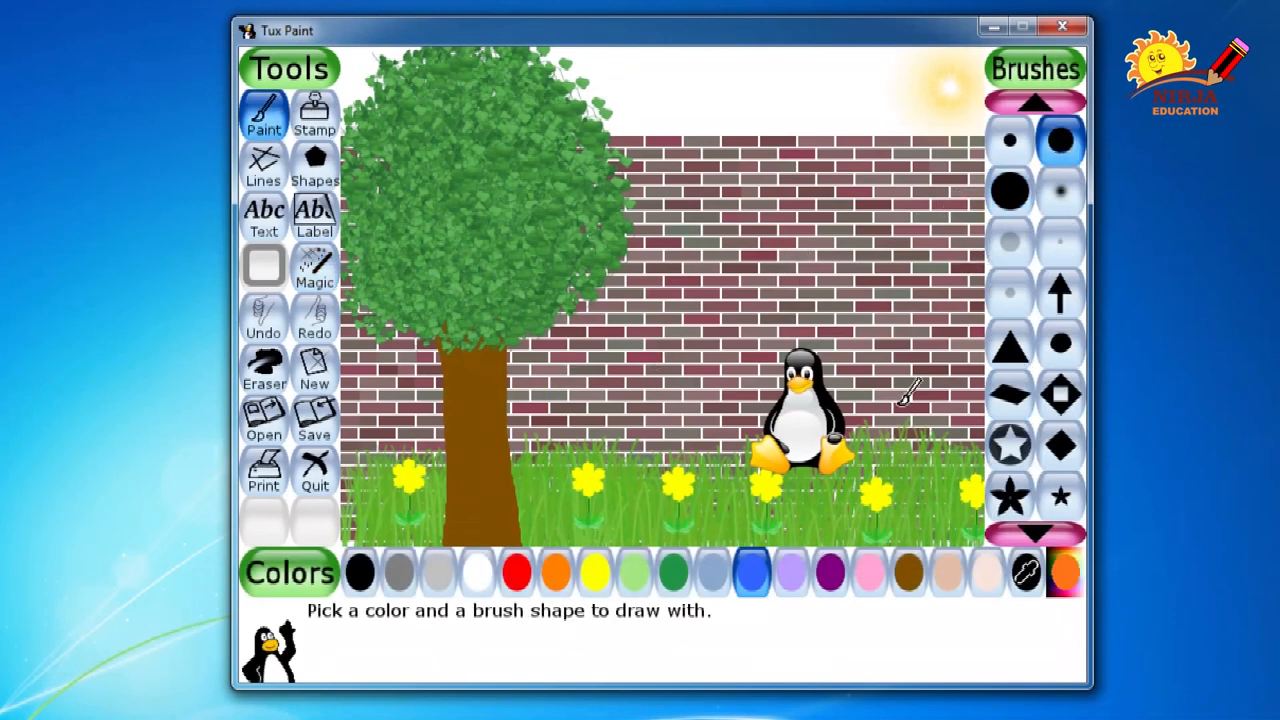
left_click(753, 572)
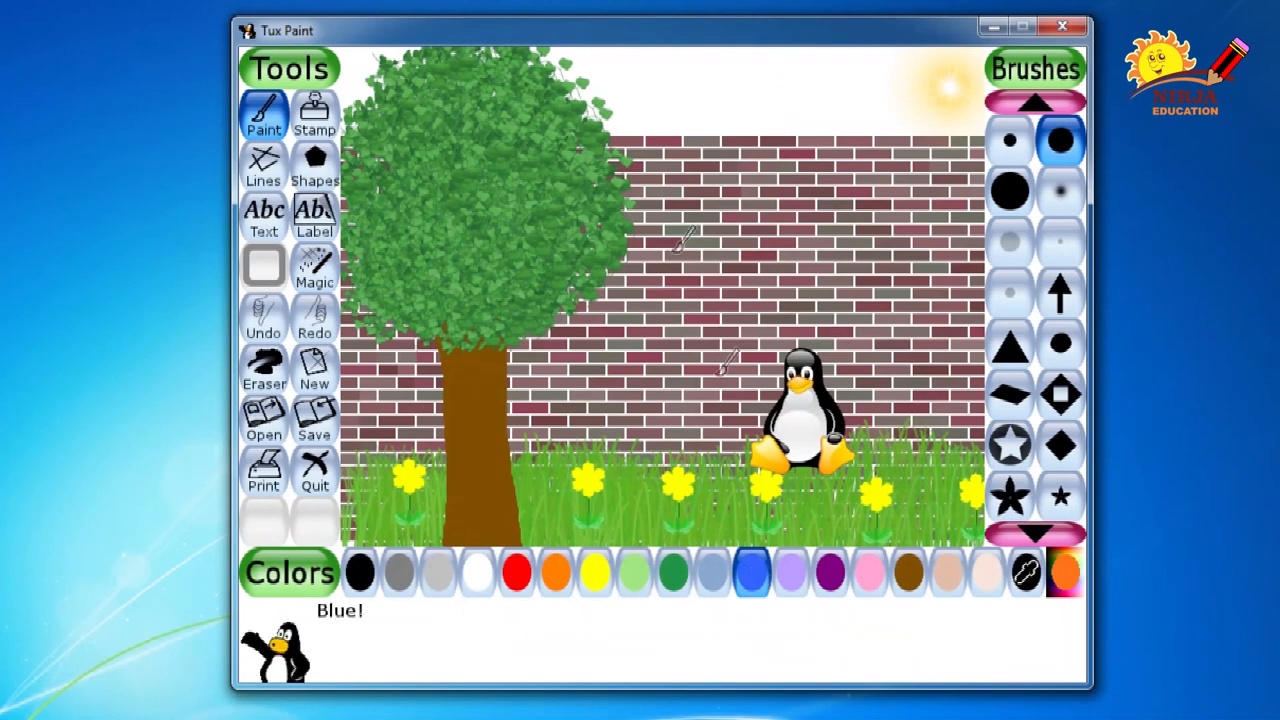
left_click_drag(620, 72, 830, 68)
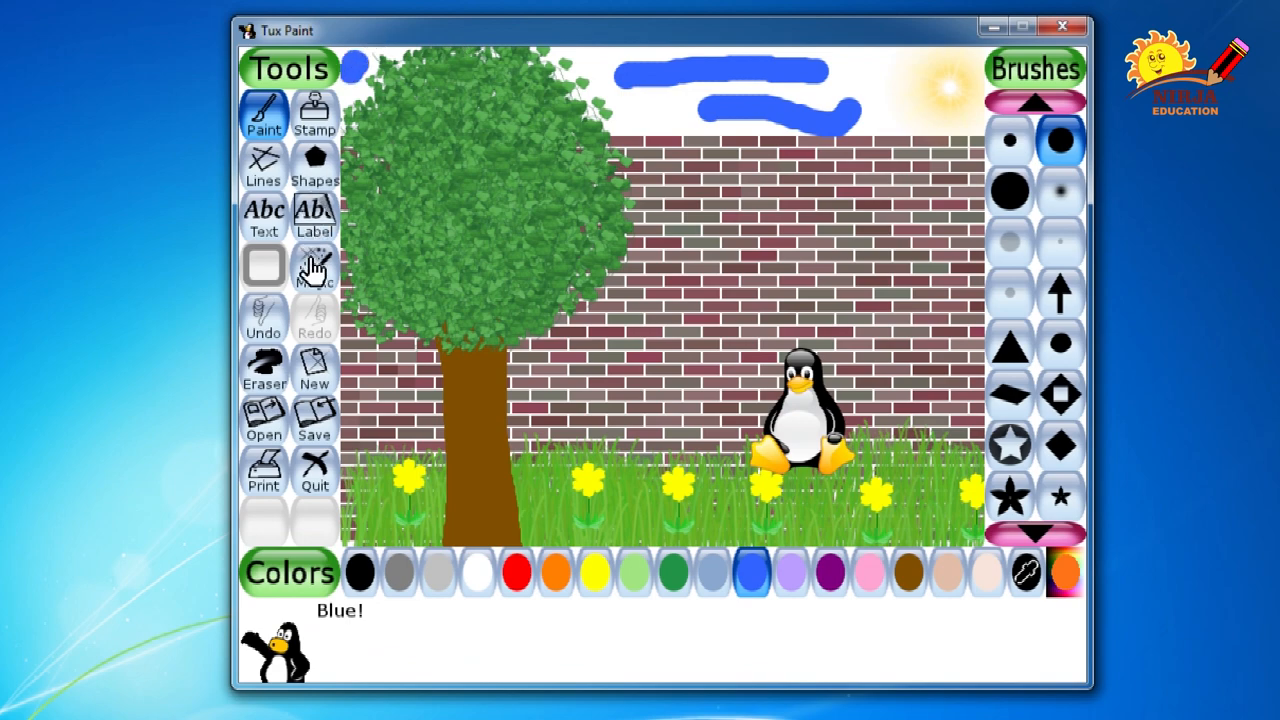
Smudge the blue sky strokes, including near the sun, with Magic Smudge, then save
left_click(314, 265)
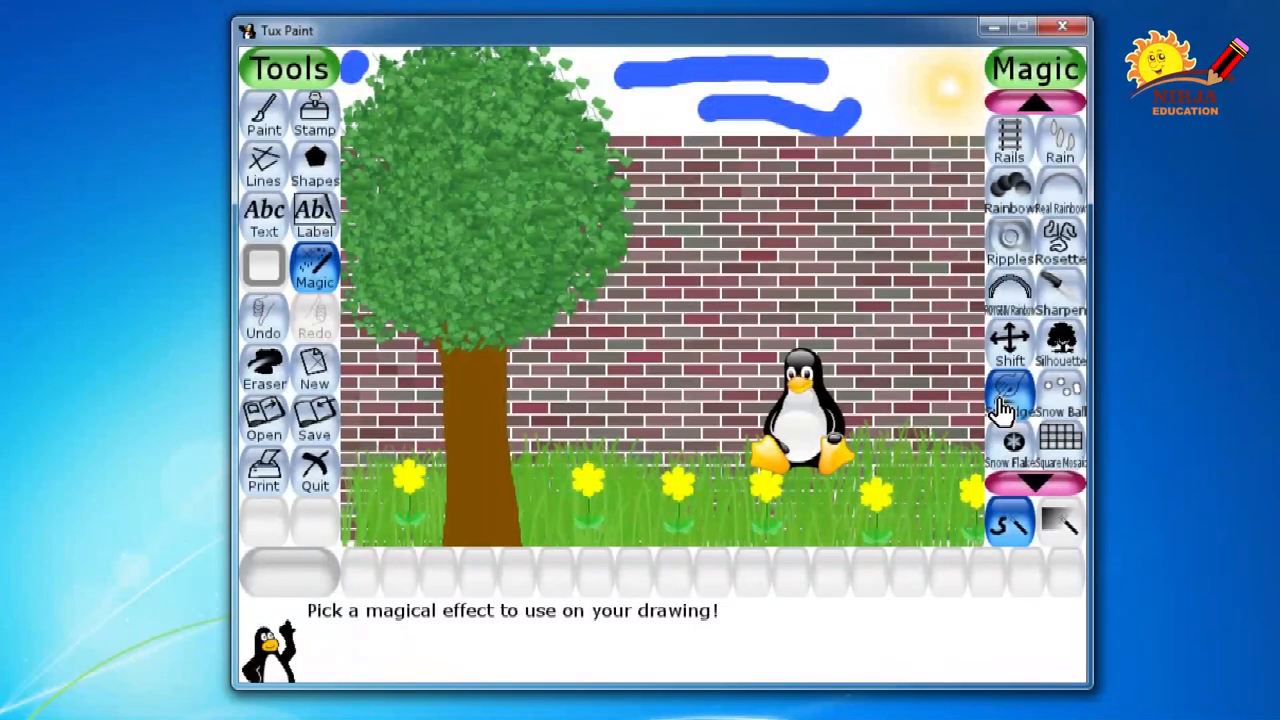
left_click(1008, 395)
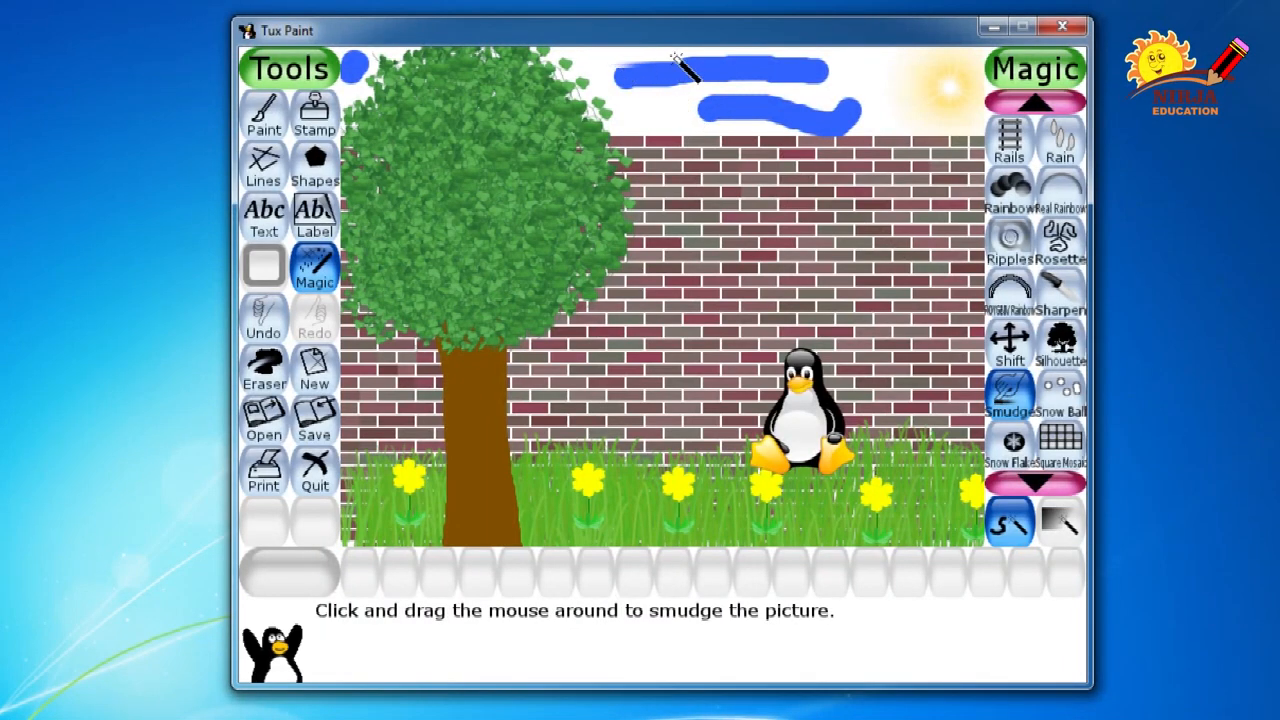
left_click_drag(685, 70, 880, 120)
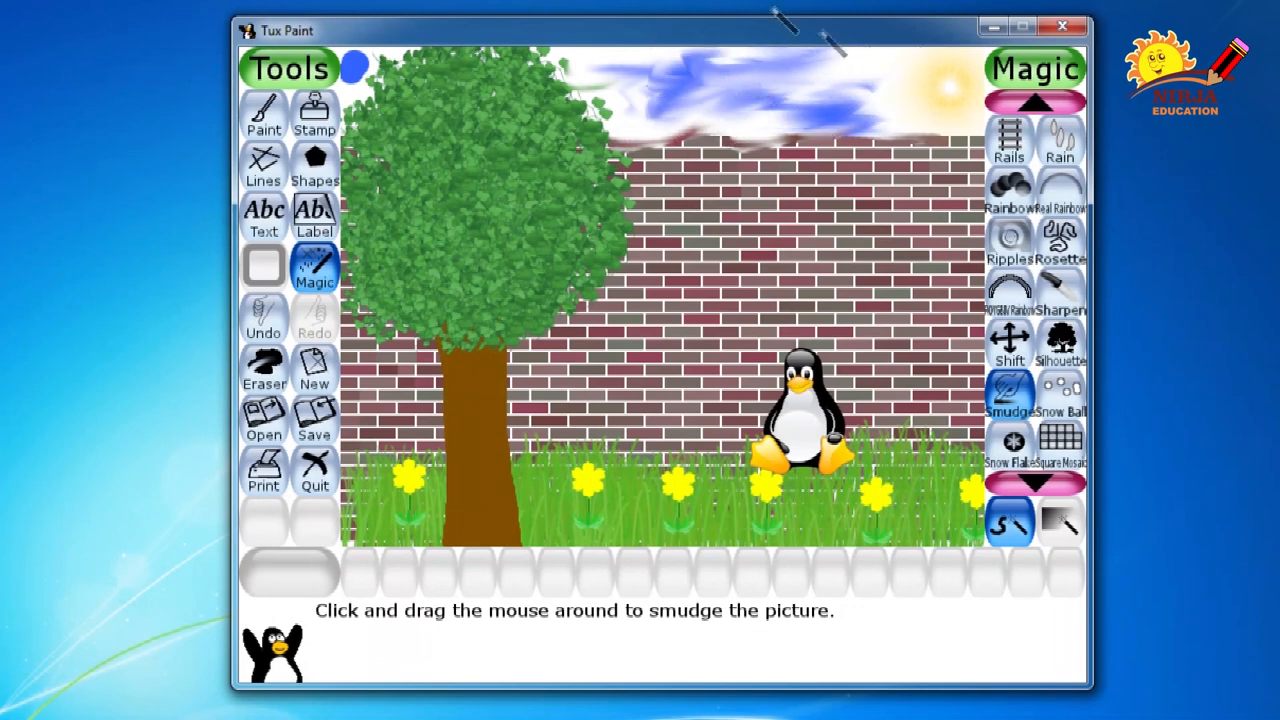
left_click_drag(820, 40, 885, 105)
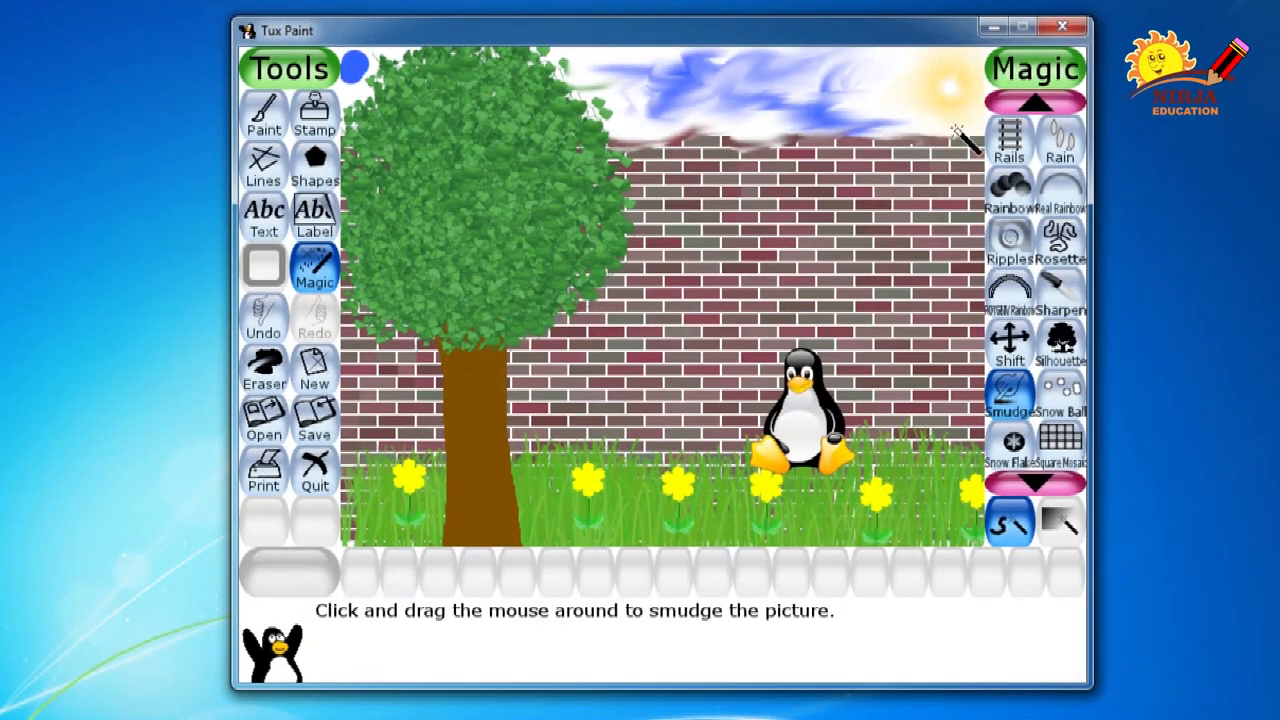
left_click_drag(965, 140, 740, 105)
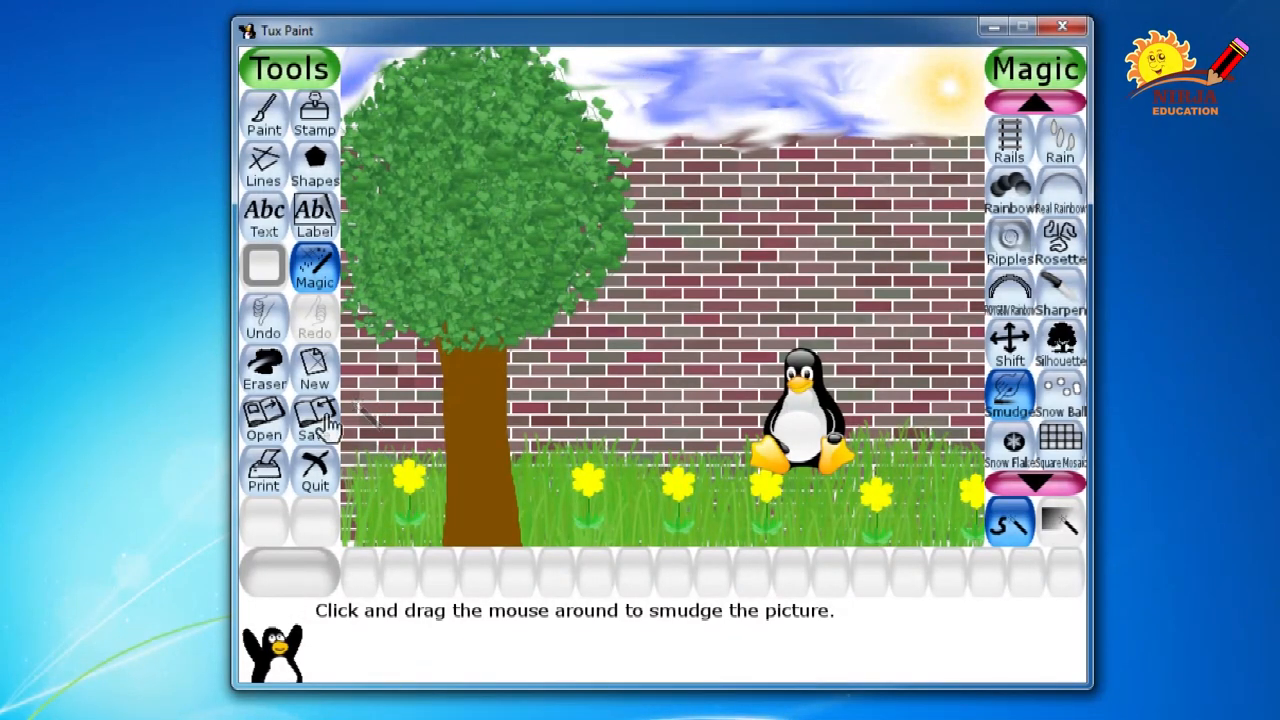
left_click(314, 420)
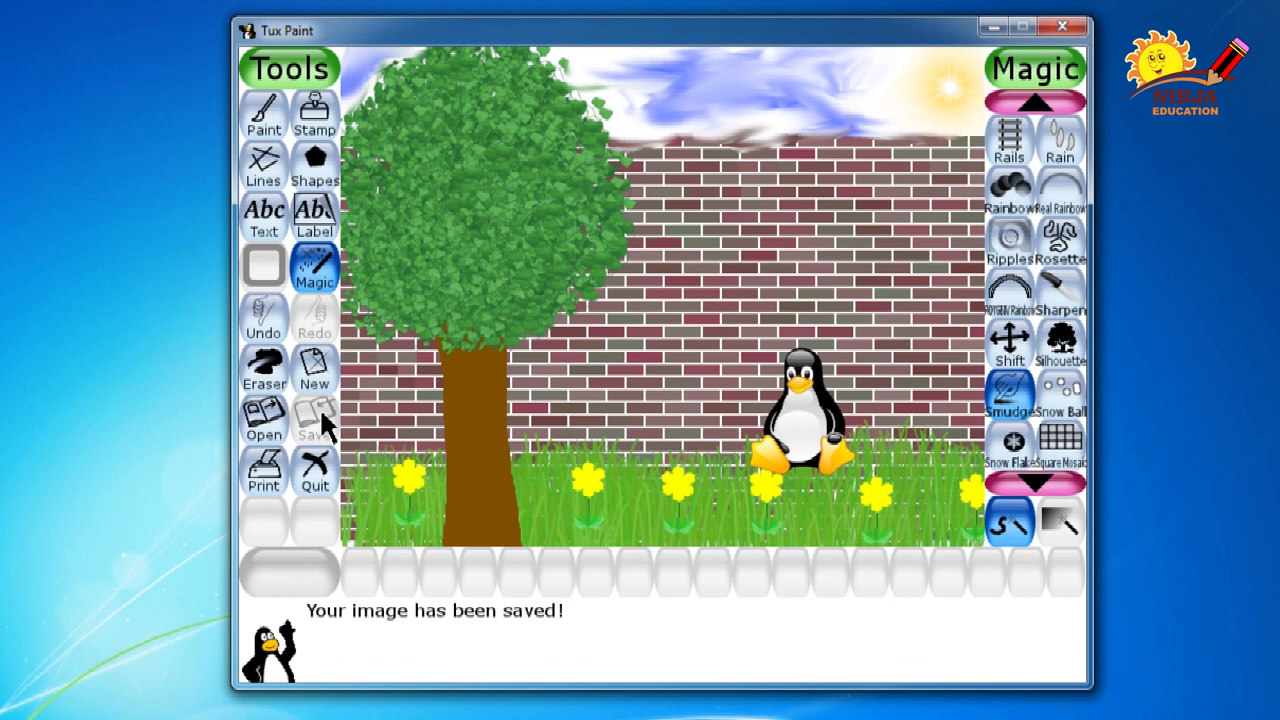